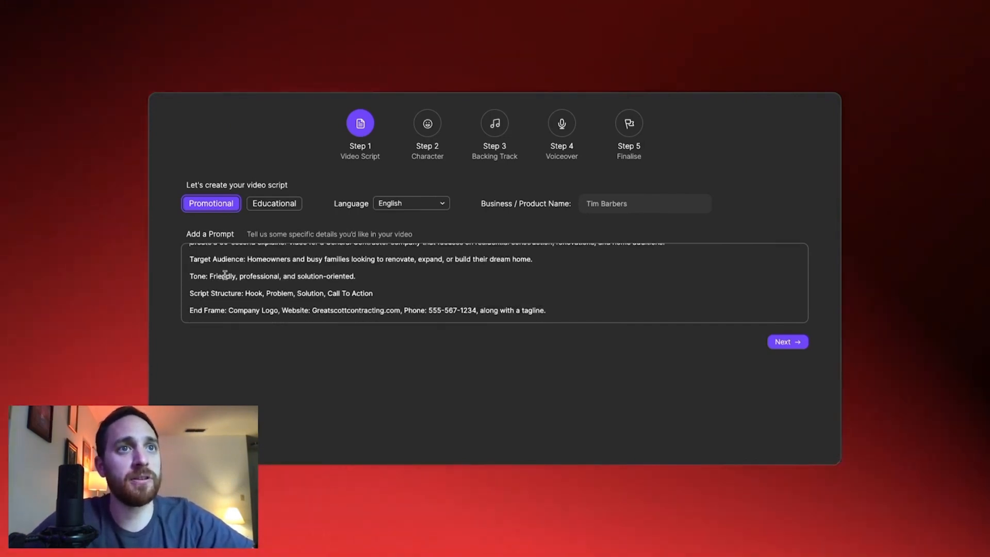
{"action": "mouse_move", "coordinate": [199, 318]}
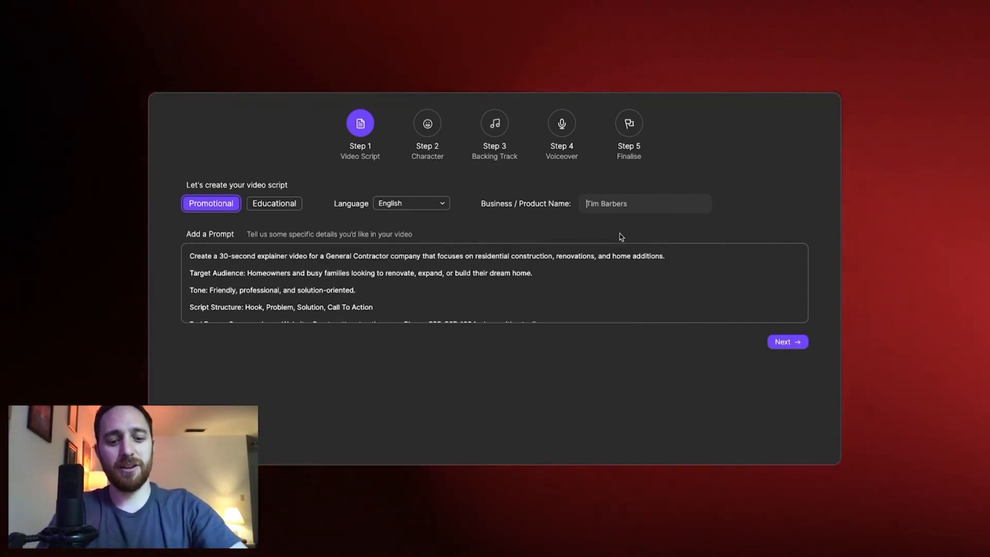
Enter 'Great Scott Contracting' as the business name and continue to character selection
{"action": "type", "text": "Great Scott Contracting"}
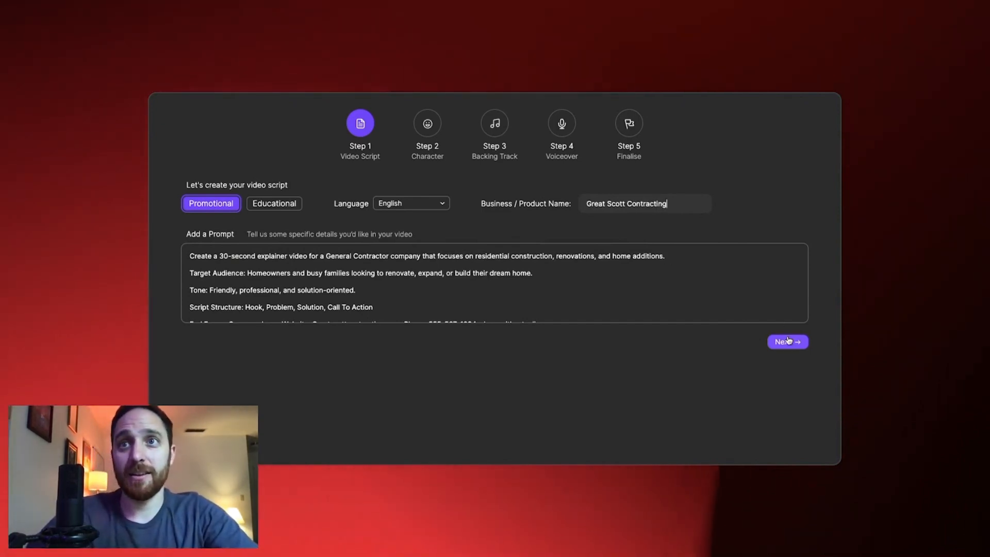
{"action": "left_click", "coordinate": [786, 341]}
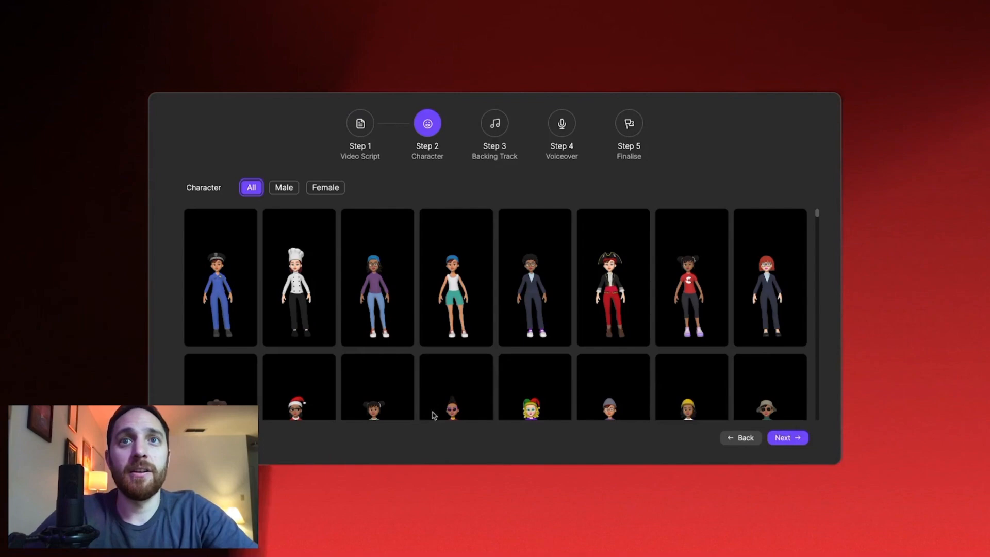
Filter to male characters and pick the hard-hat contractor in overalls
{"action": "left_click", "coordinate": [283, 187]}
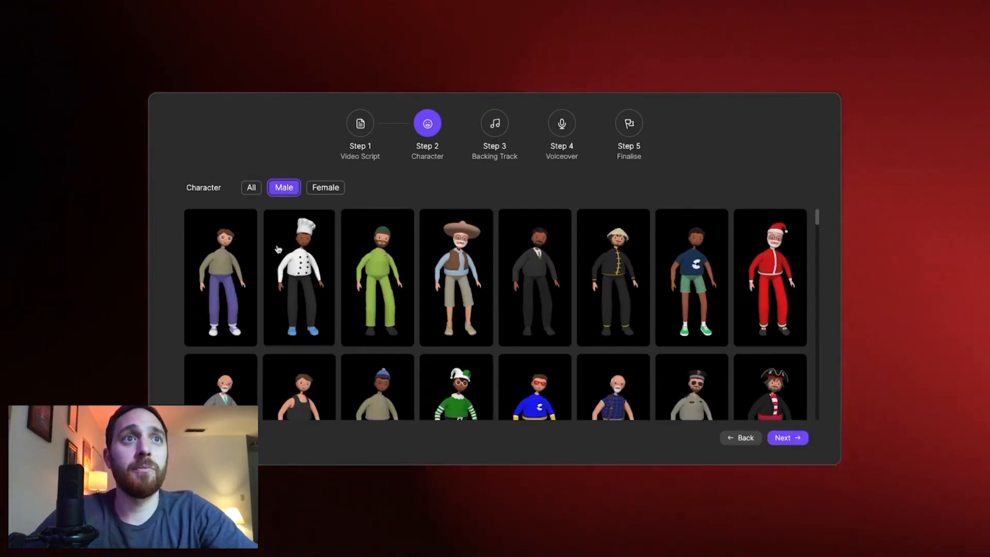
{"action": "scroll", "scroll_direction": "down", "scroll_amount": 3}
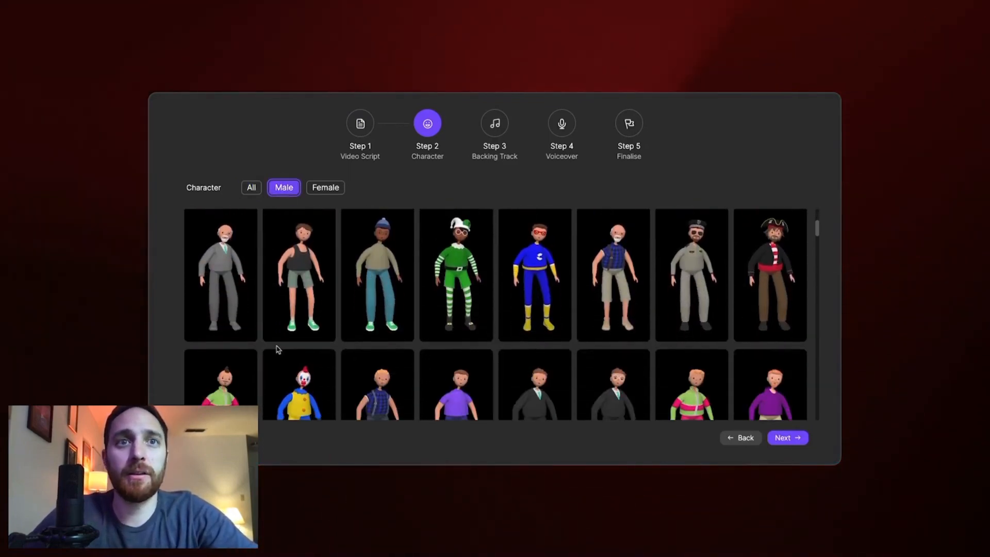
{"action": "scroll", "scroll_direction": "down", "scroll_amount": 3}
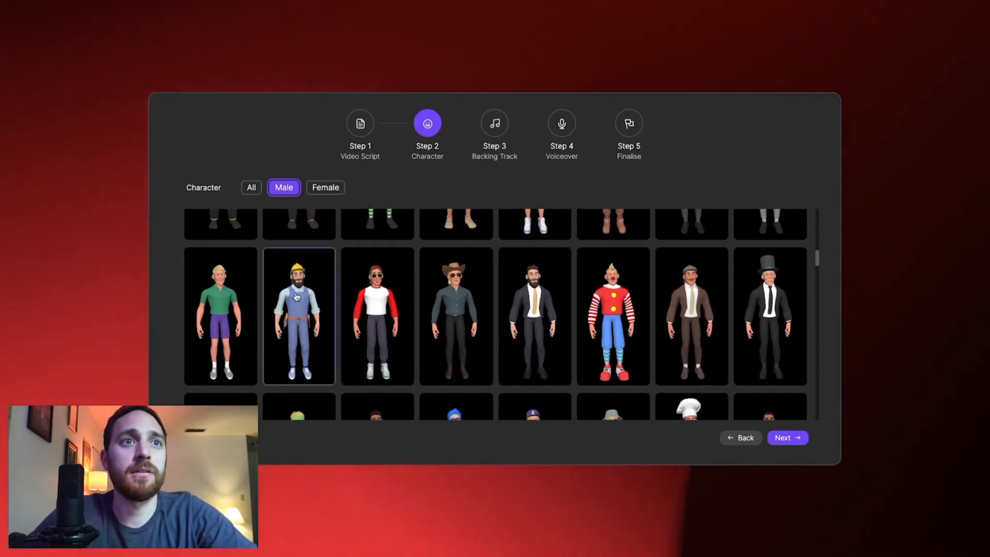
{"action": "left_click", "coordinate": [298, 315]}
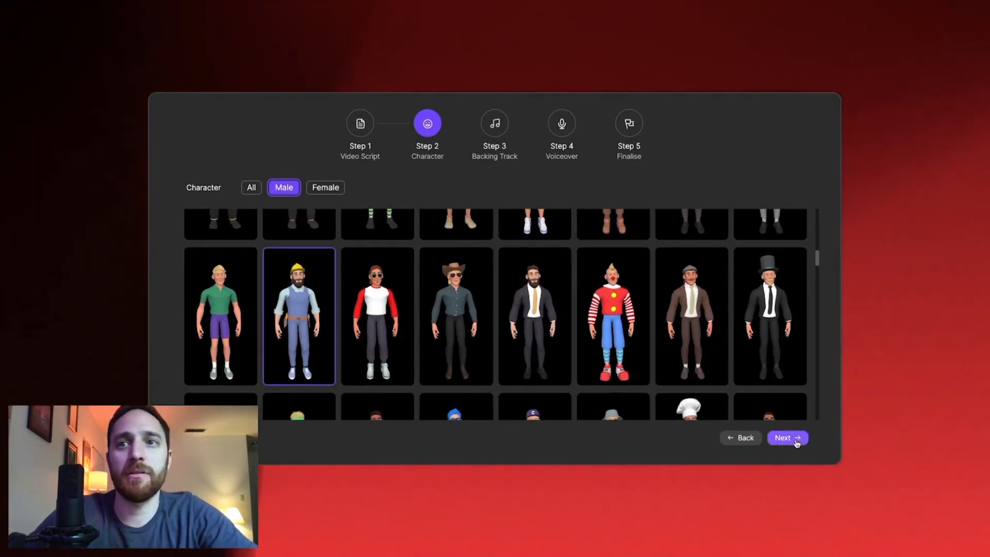
Choose the Stomp backing track and Lester narrator, reaching the script review
{"action": "left_click", "coordinate": [787, 438]}
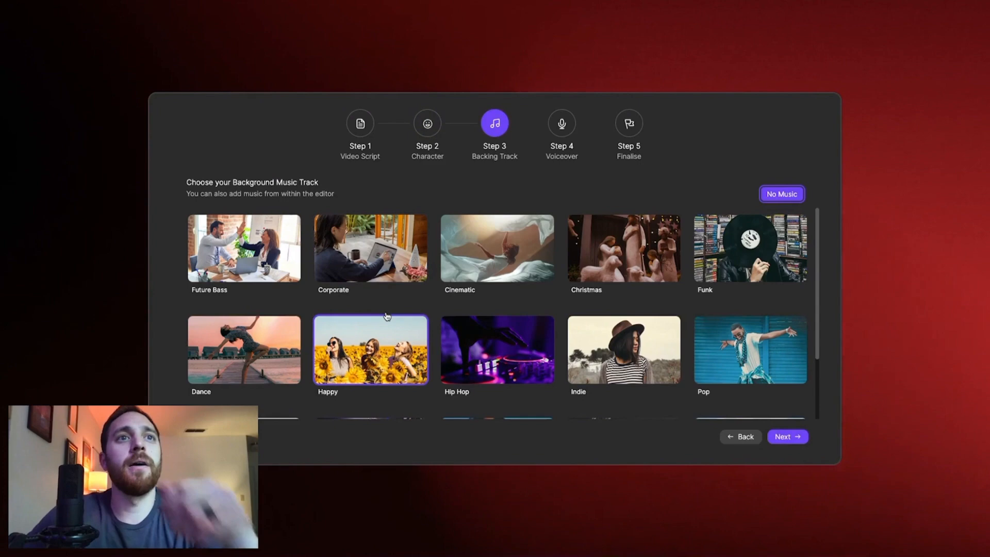
{"action": "scroll", "scroll_direction": "down", "scroll_amount": 3}
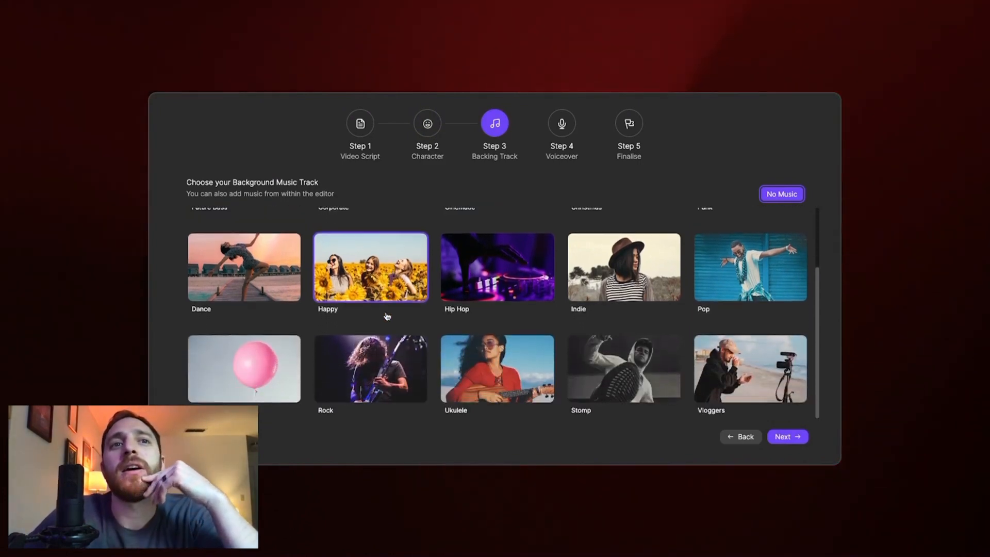
{"action": "left_click", "coordinate": [623, 369]}
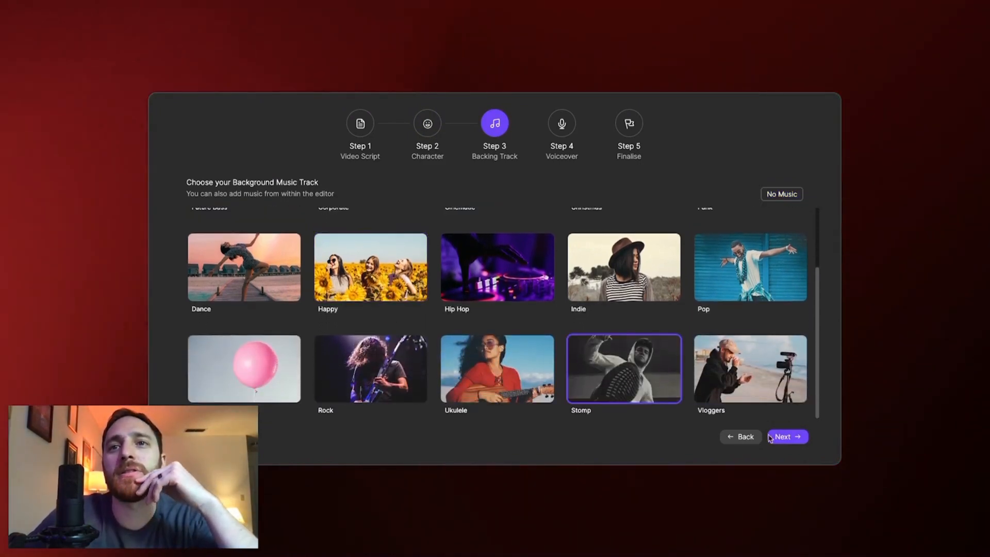
{"action": "left_click", "coordinate": [787, 436]}
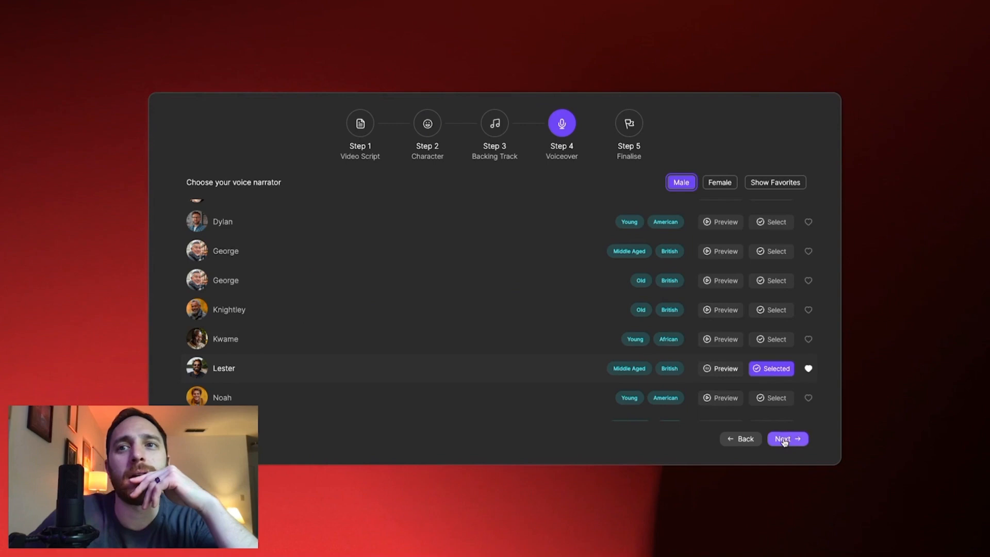
{"action": "left_click", "coordinate": [787, 438]}
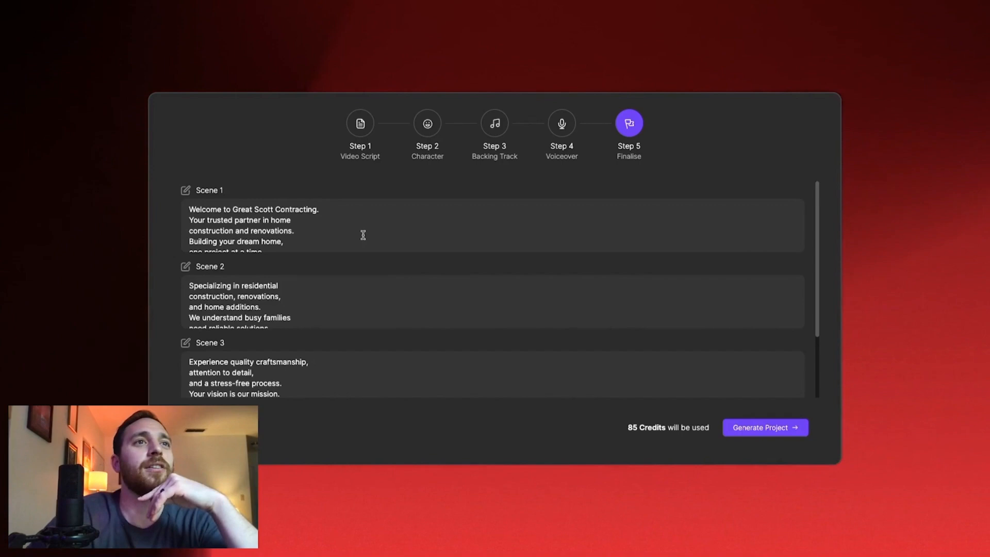
Scroll through the Scene 1–4 scripts and generate the video project
{"action": "scroll", "scroll_direction": "down", "scroll_amount": 3}
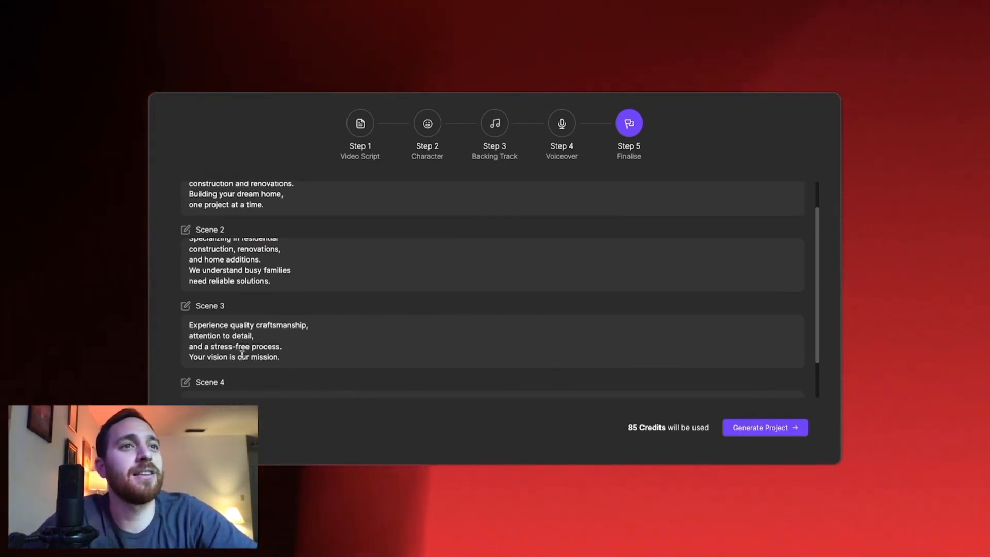
{"action": "scroll", "scroll_direction": "down", "scroll_amount": 3}
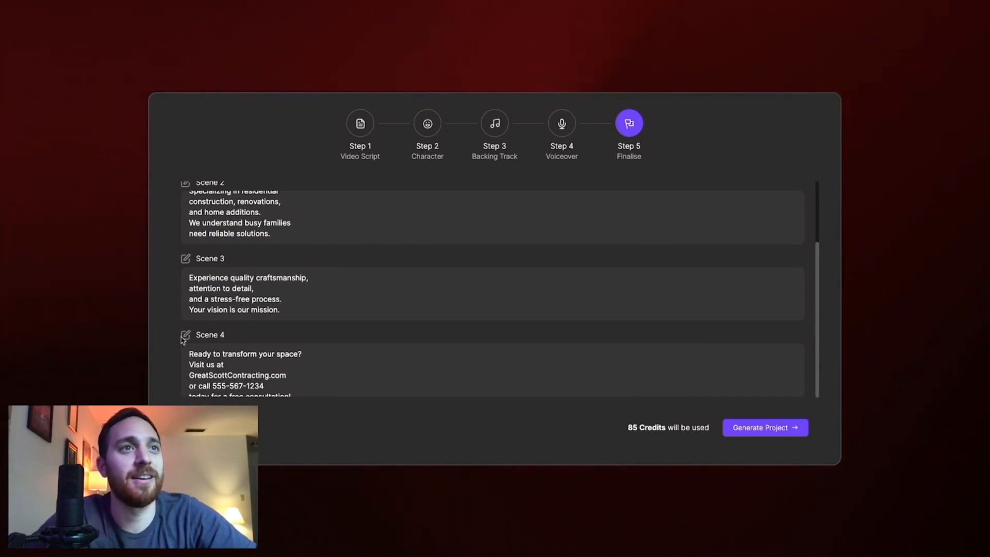
{"action": "left_click", "coordinate": [764, 428]}
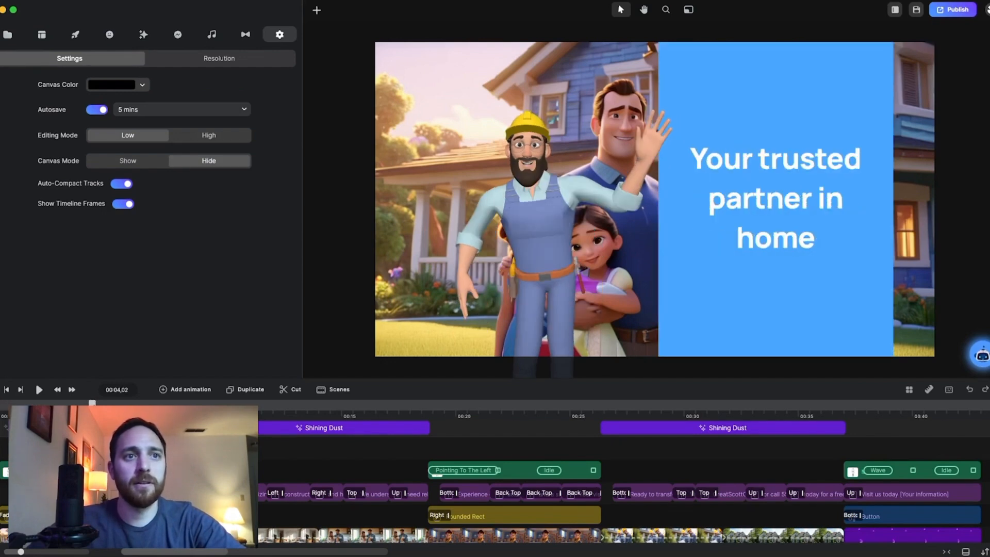
Play the generated explainer video through to the closing website scene
{"action": "left_click", "coordinate": [391, 404]}
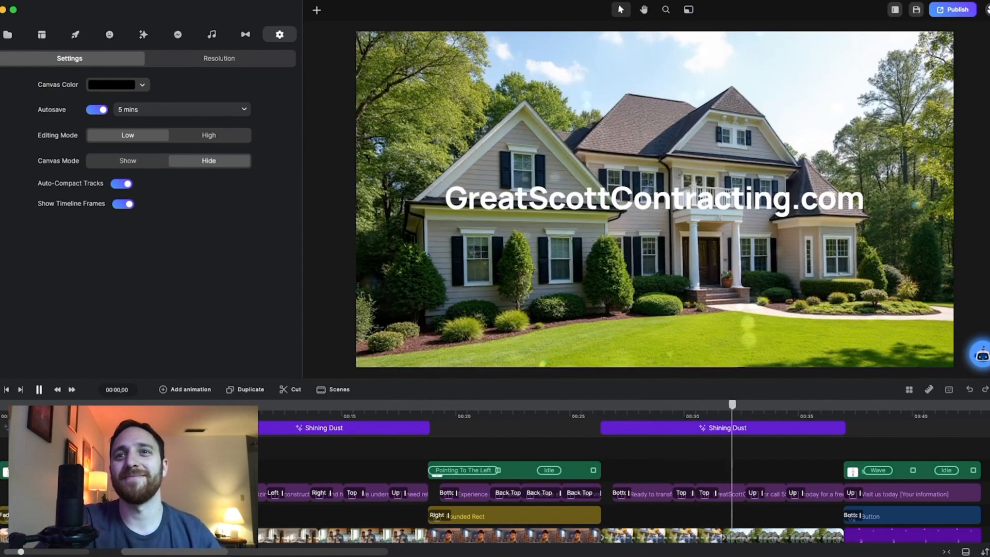
{"action": "left_click", "coordinate": [776, 404]}
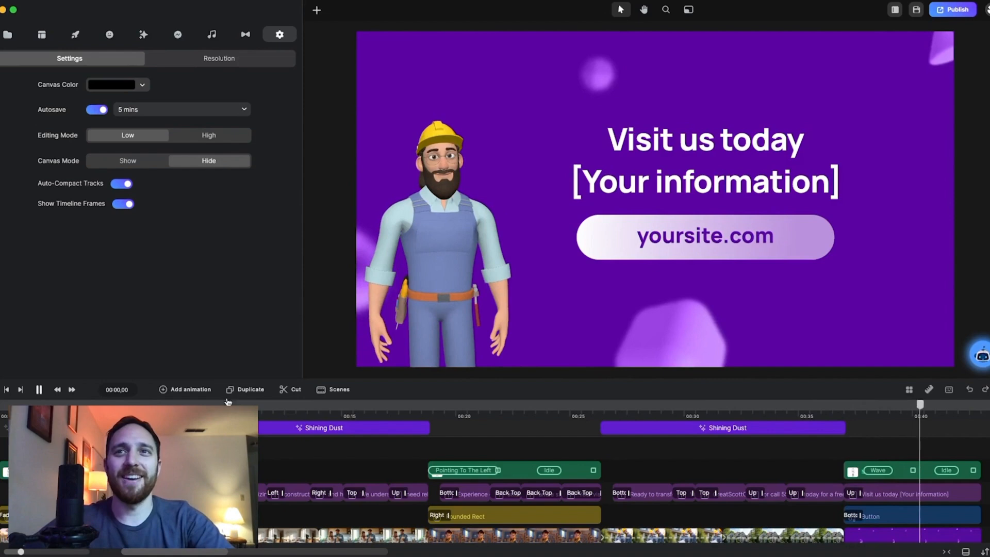
Stop playback of the generated video
{"action": "left_click", "coordinate": [39, 389]}
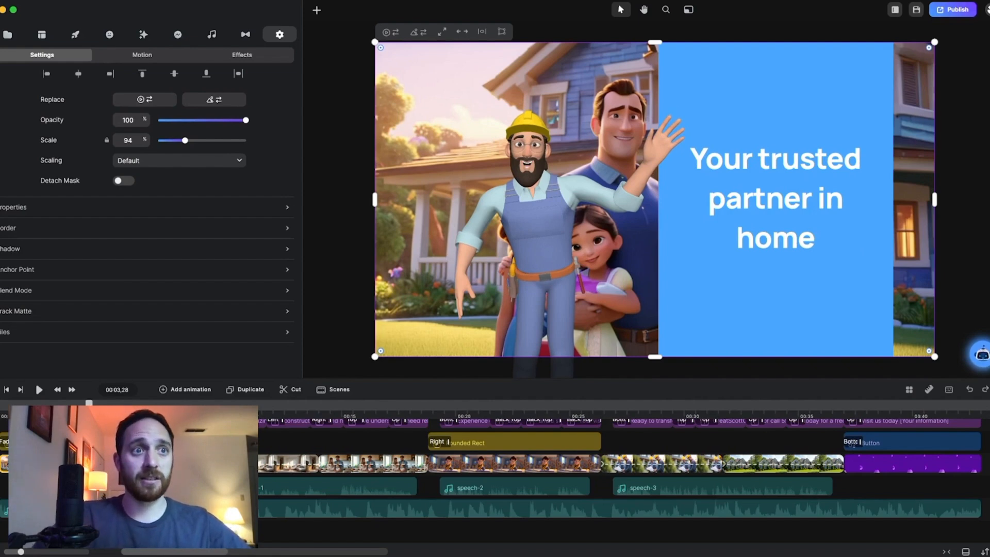
Search the media library for 'family home' and browse the image results
{"action": "left_click", "coordinate": [9, 35]}
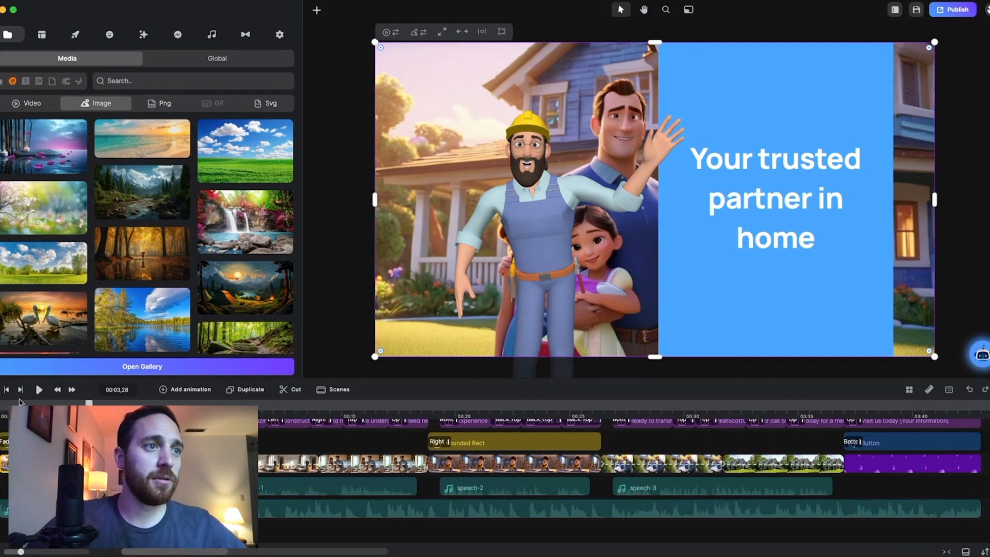
{"action": "type", "text": "family home"}
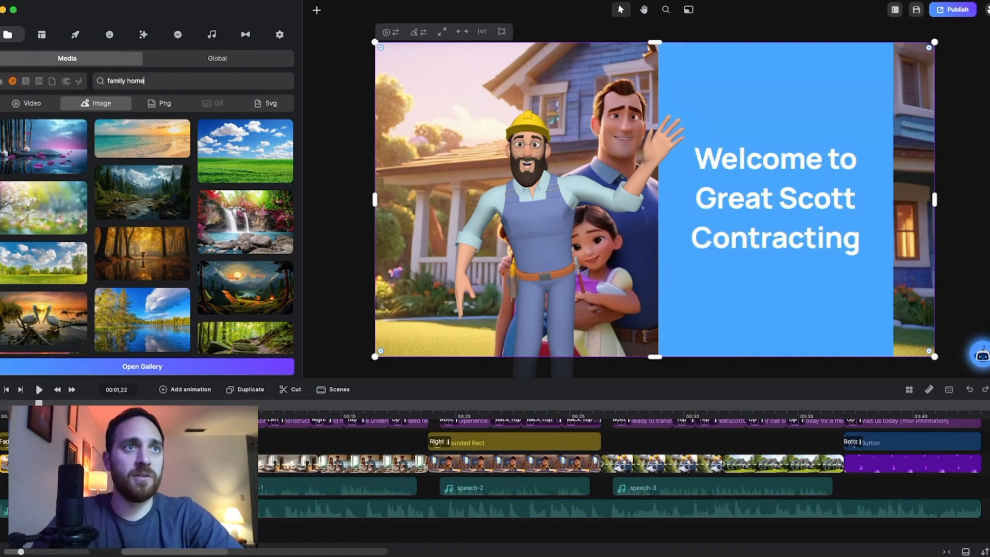
{"action": "key", "text": "Enter"}
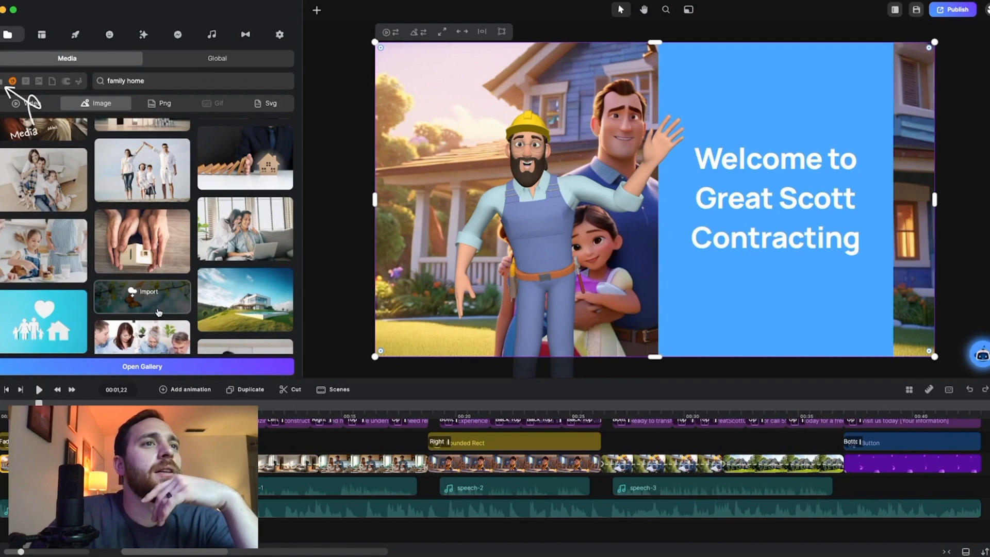
{"action": "scroll", "scroll_direction": "down", "scroll_amount": 3}
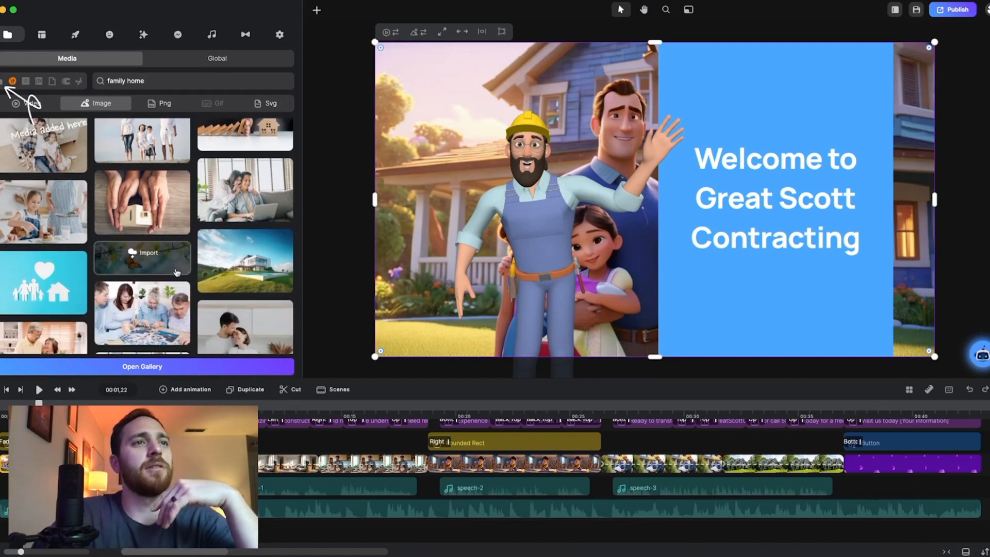
{"action": "scroll", "scroll_direction": "down", "scroll_amount": 3}
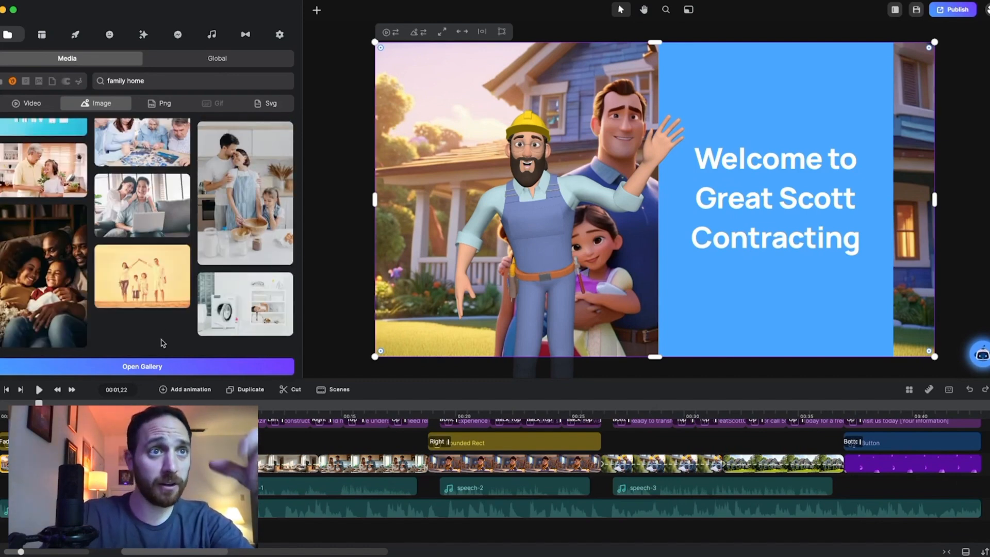
{"action": "scroll", "scroll_direction": "down", "scroll_amount": 3}
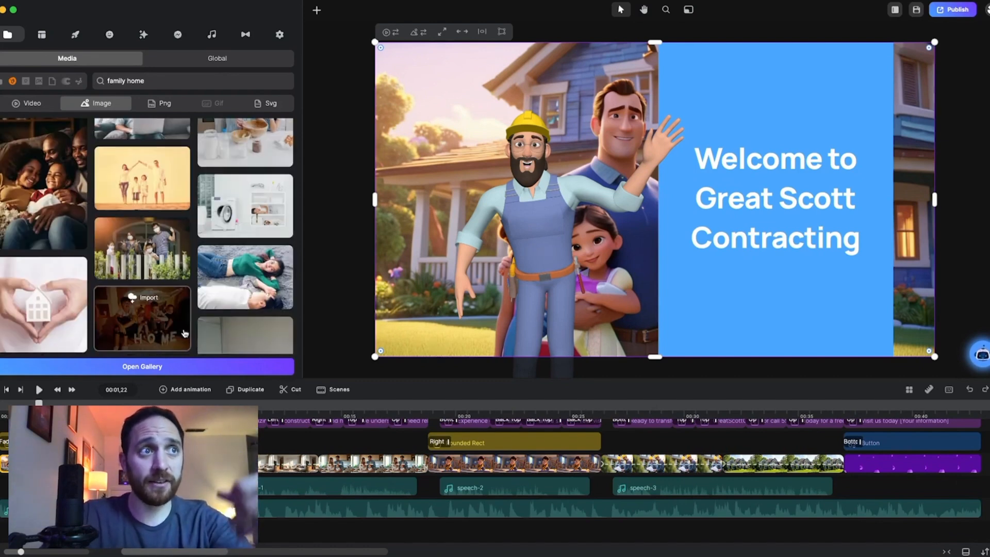
{"action": "mouse_move", "coordinate": [205, 314]}
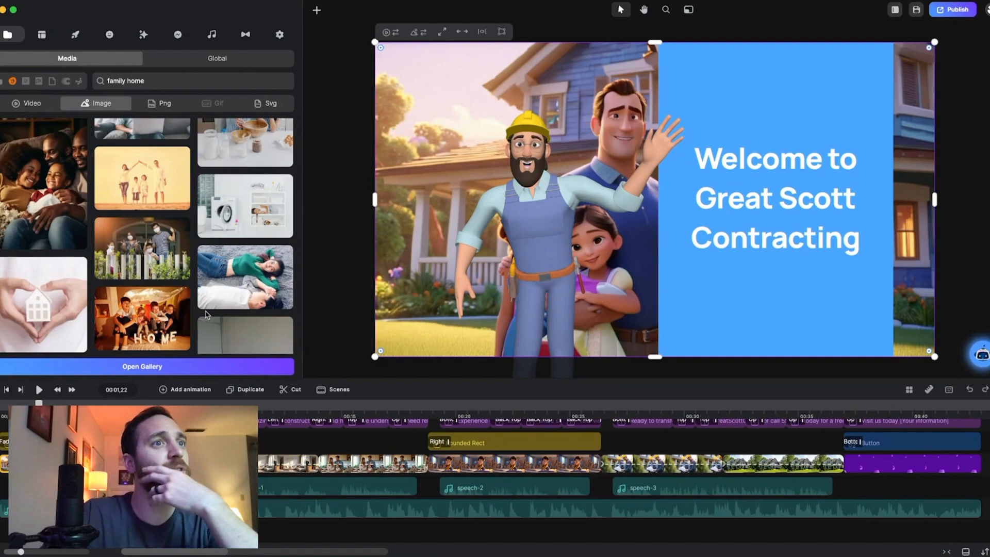
{"action": "scroll", "scroll_direction": "down", "scroll_amount": 3}
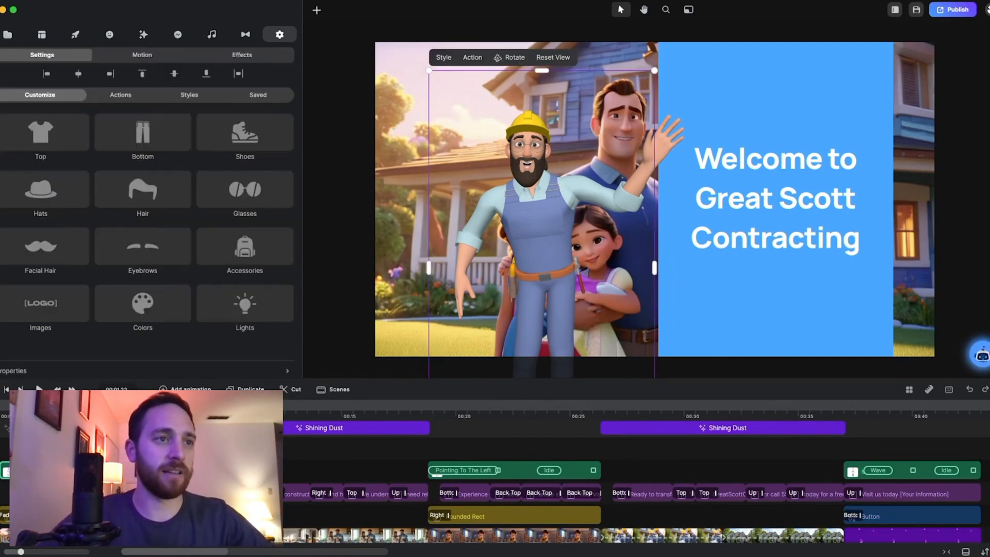
Make the contractor's outfit dark with an orange hat, and resize the title panel to dark navy
{"action": "left_click", "coordinate": [142, 303]}
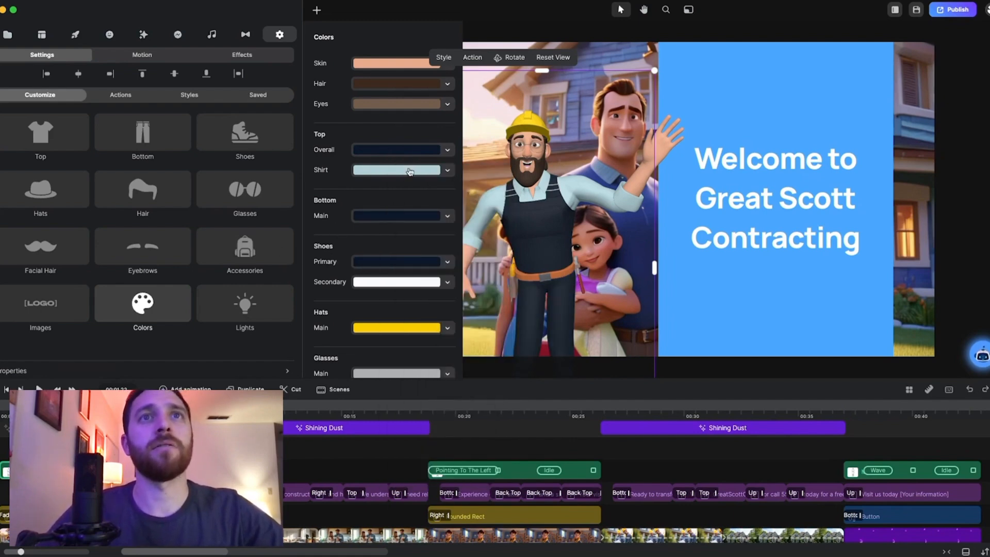
{"action": "left_click", "coordinate": [397, 170]}
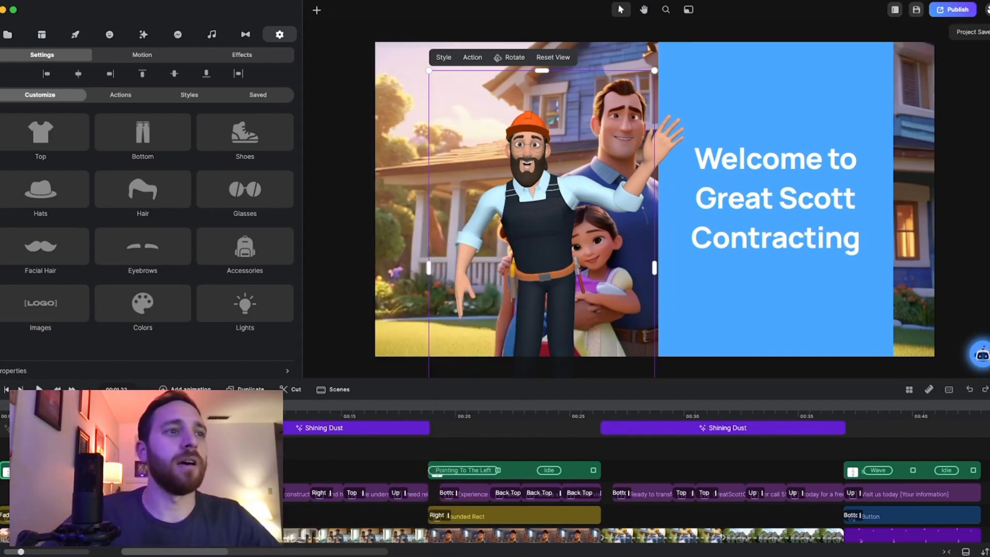
{"action": "left_click", "coordinate": [773, 189]}
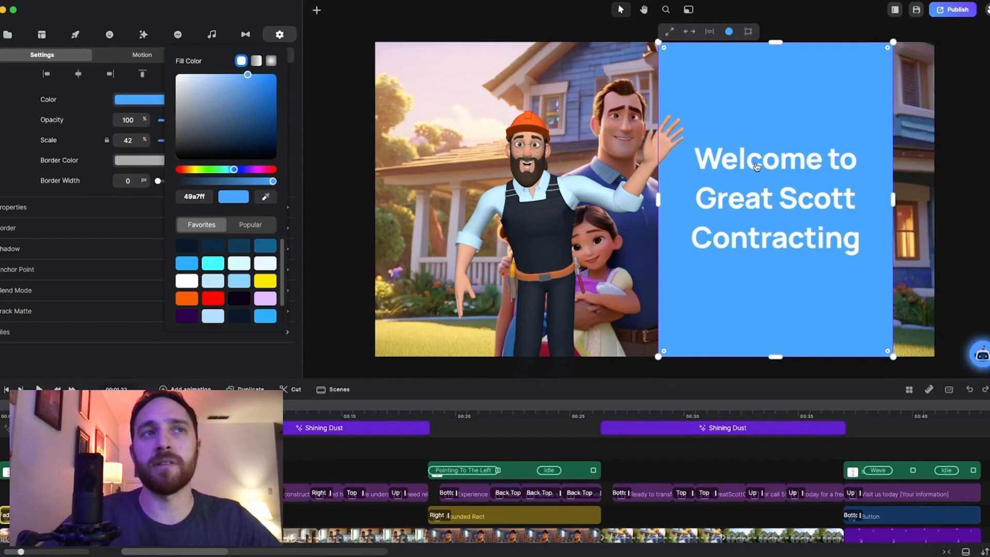
{"action": "left_click", "coordinate": [239, 304]}
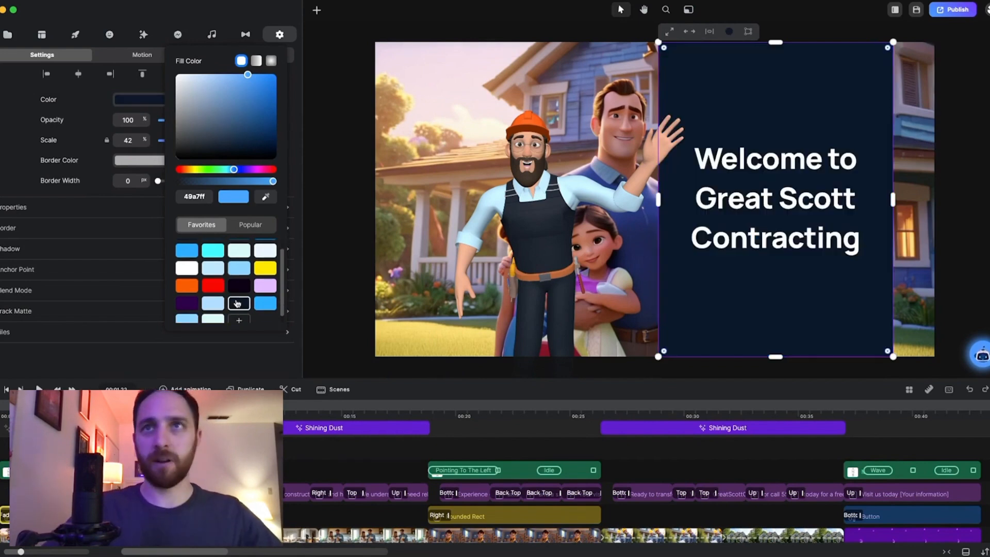
{"action": "mouse_move", "coordinate": [794, 66]}
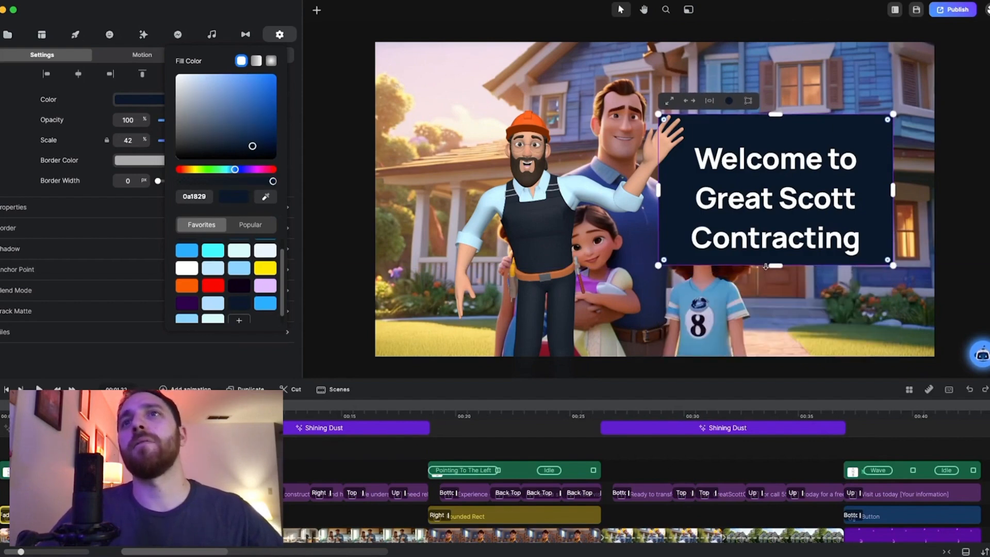
{"action": "left_click_drag", "start_coordinate": [774, 265], "coordinate": [774, 276]}
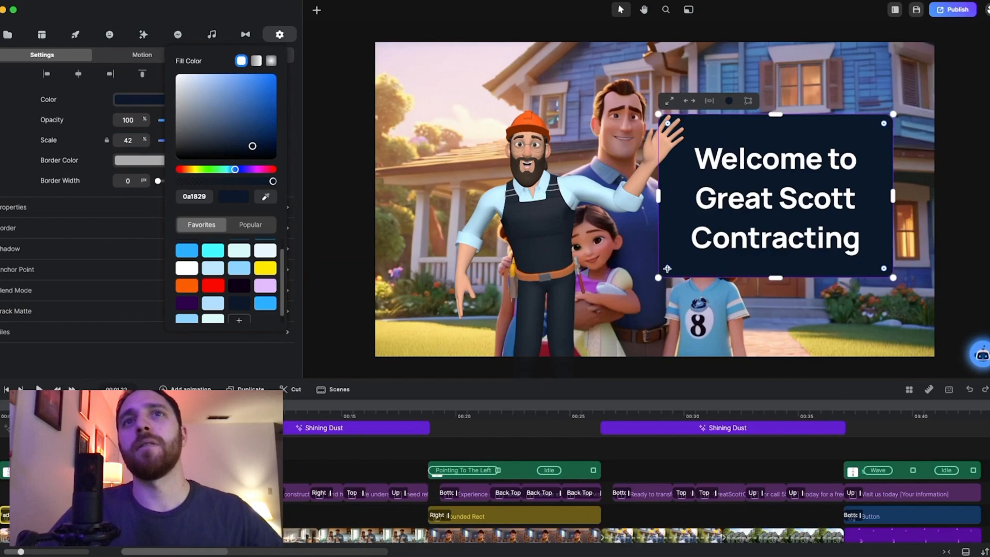
{"action": "mouse_move", "coordinate": [715, 267]}
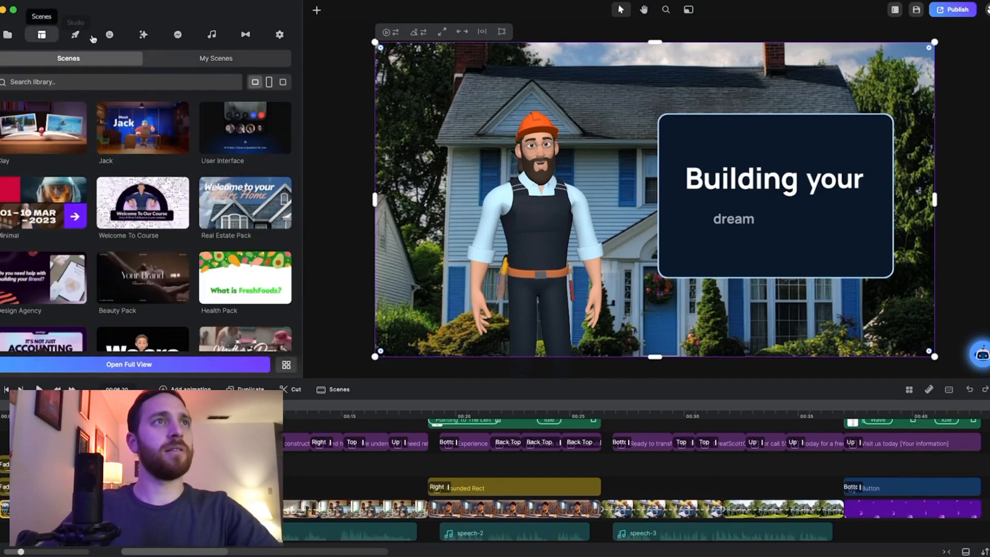
{"action": "left_click", "coordinate": [144, 35]}
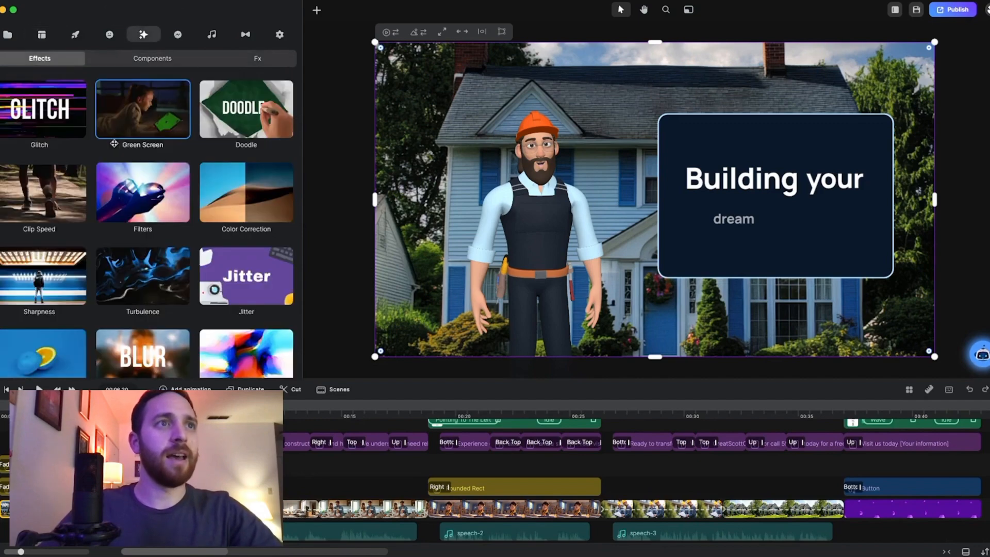
{"action": "left_click", "coordinate": [279, 34]}
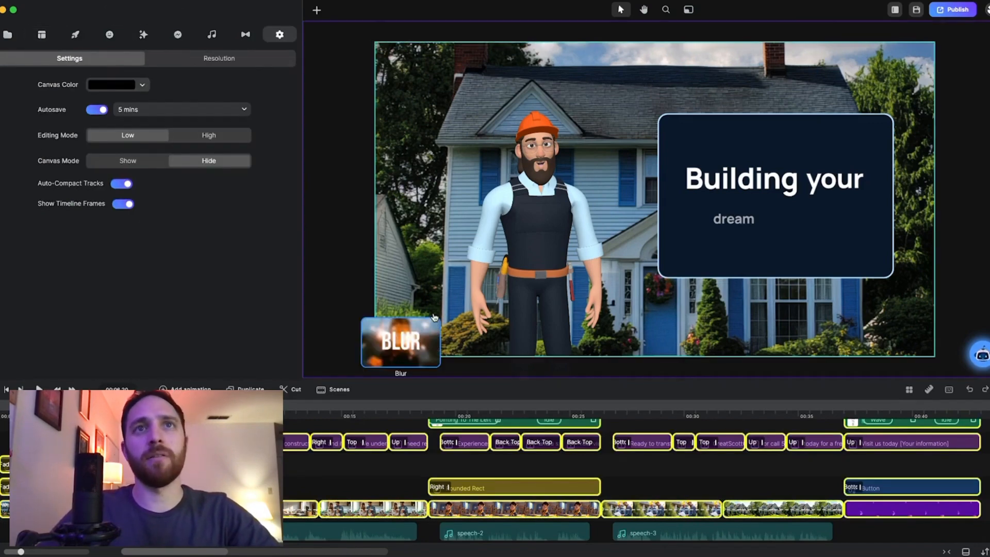
{"action": "left_click_drag", "start_coordinate": [401, 341], "coordinate": [893, 63]}
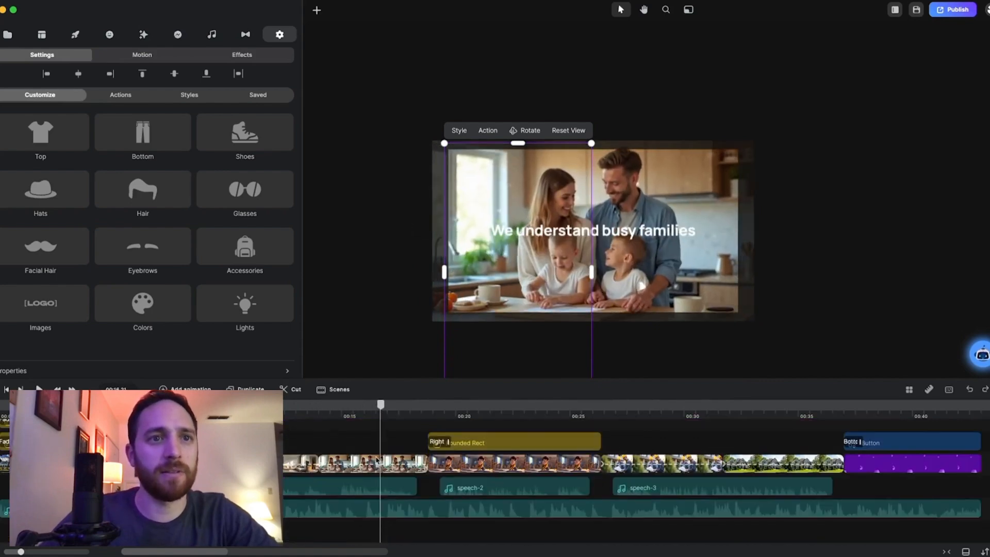
Jump to the 'need reliable solutions' scene and open its caption's shadow options
{"action": "left_click", "coordinate": [371, 463]}
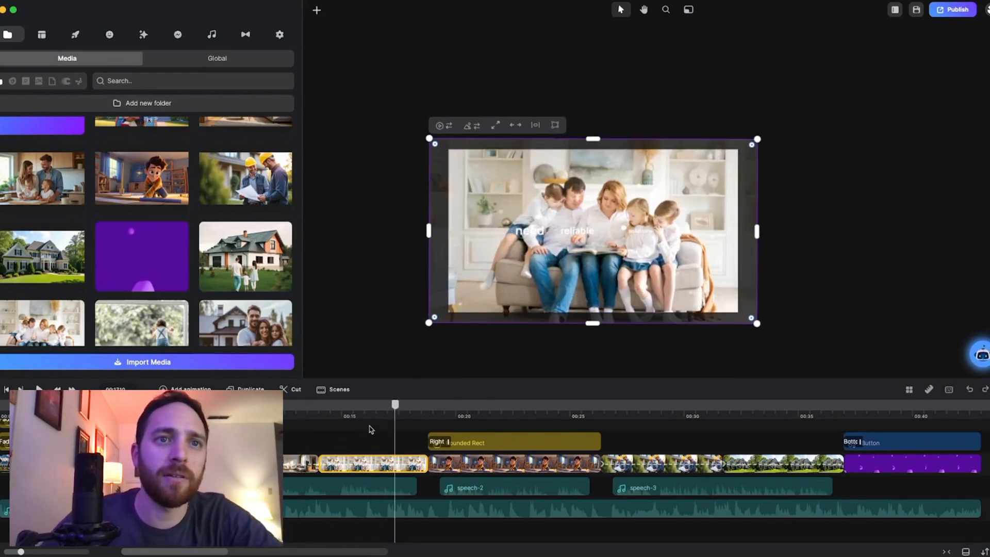
{"action": "left_click", "coordinate": [278, 34]}
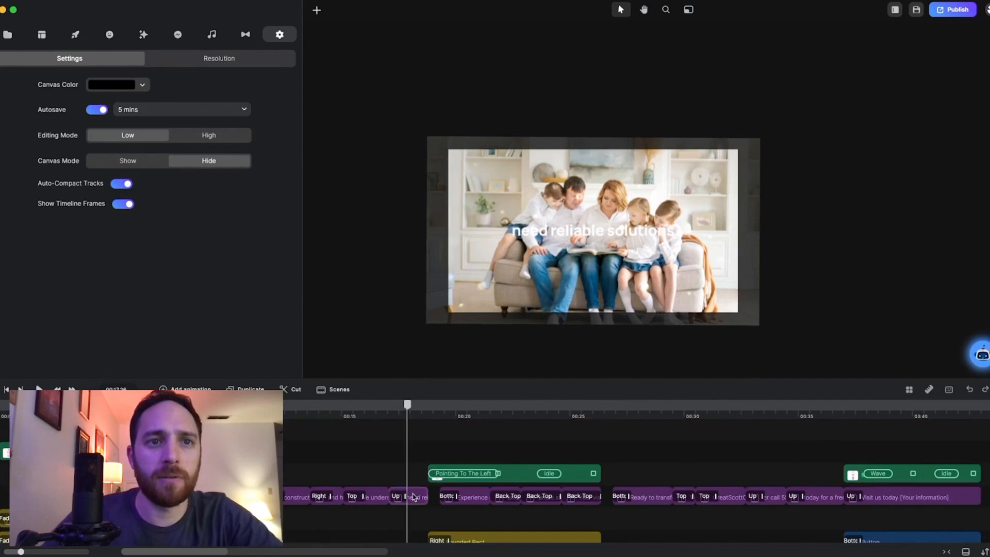
{"action": "left_click", "coordinate": [396, 497]}
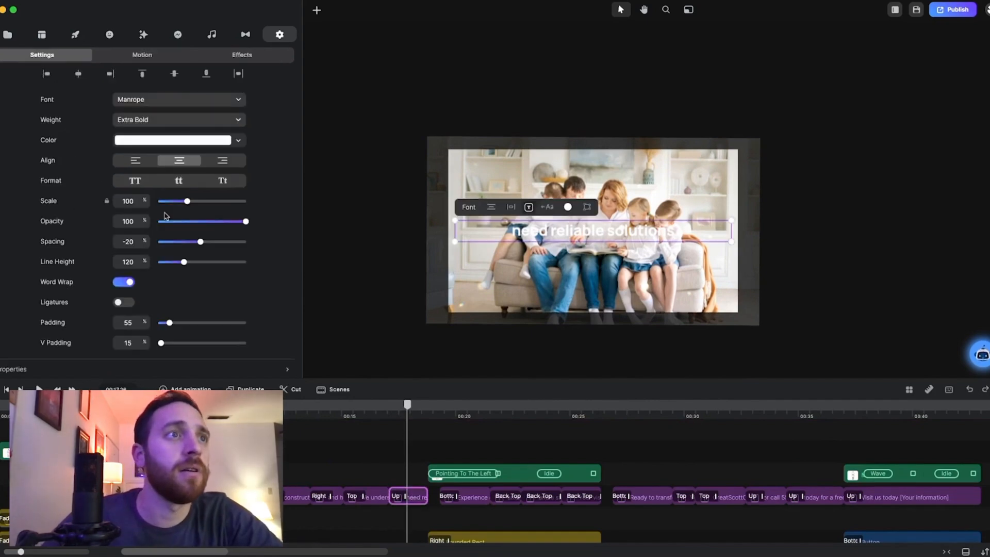
{"action": "scroll", "scroll_direction": "down", "scroll_amount": 3}
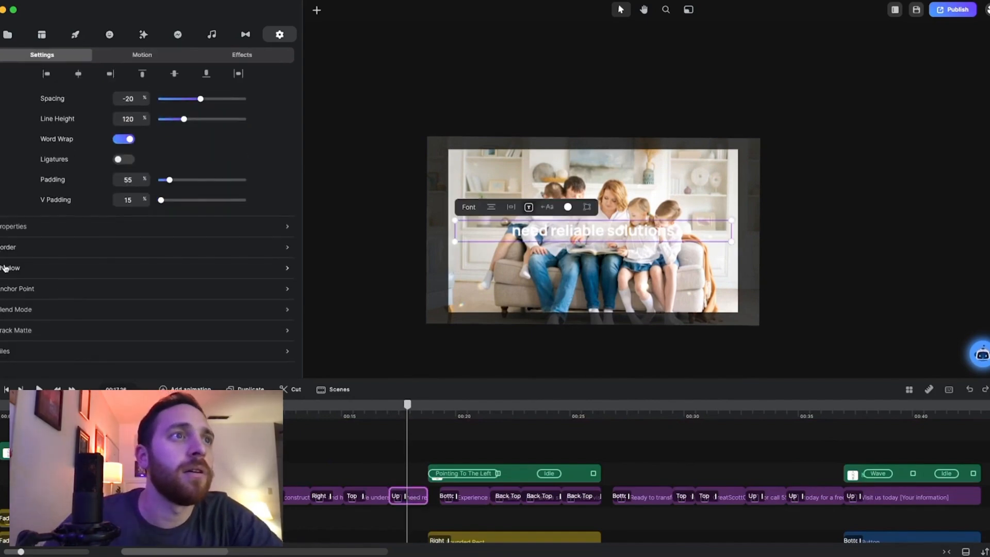
{"action": "left_click", "coordinate": [9, 267]}
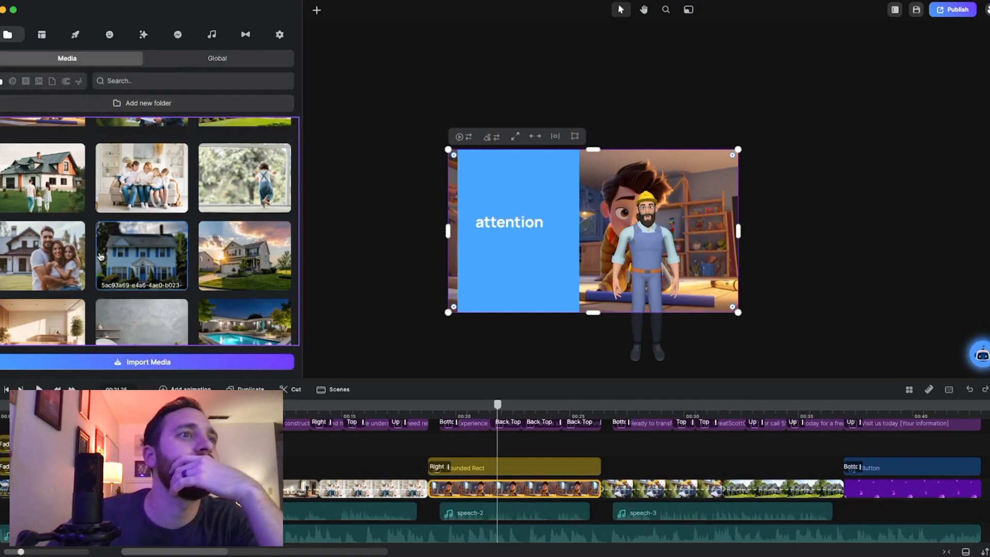
Search stock images for 'home' then 'craft' and swap in the woodworking photo
{"action": "type", "text": "home"}
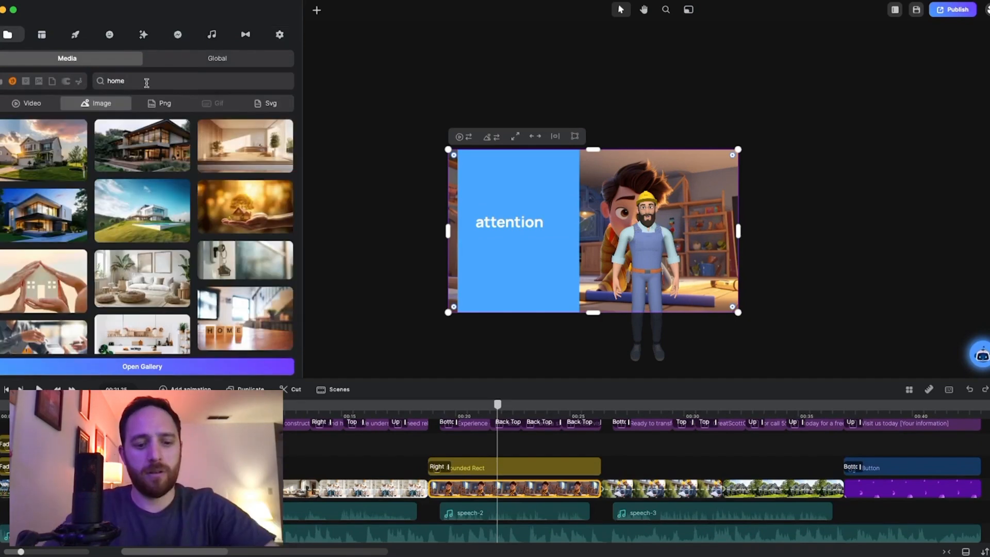
{"action": "type", "text": "craft"}
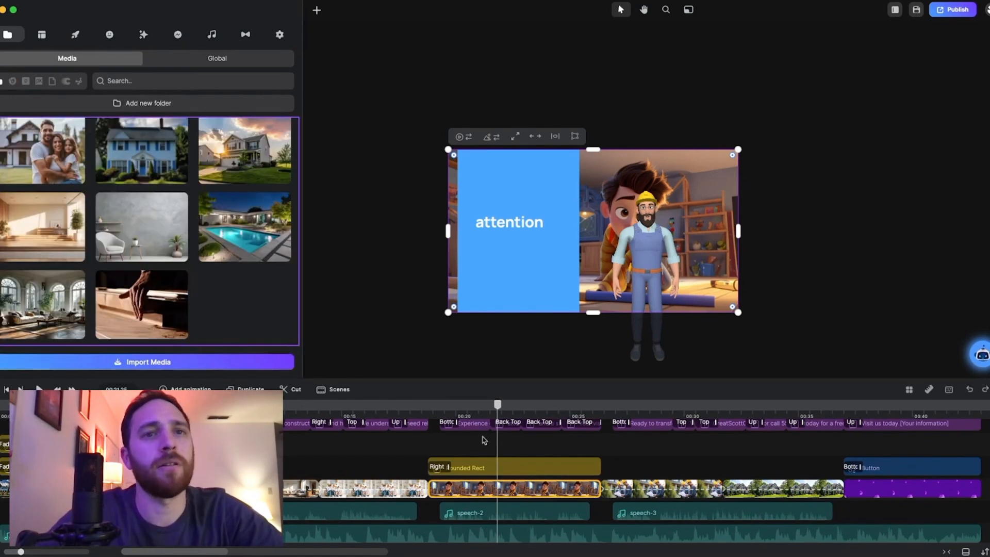
{"action": "left_click", "coordinate": [279, 34]}
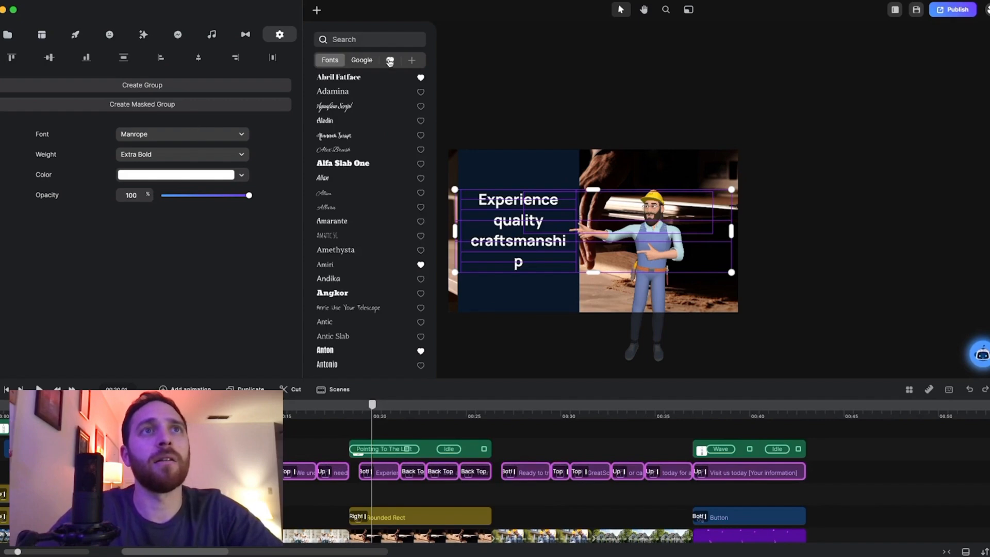
Set the 'Experience quality craftsmanship' captions to Lato from the favourite fonts
{"action": "left_click", "coordinate": [390, 59]}
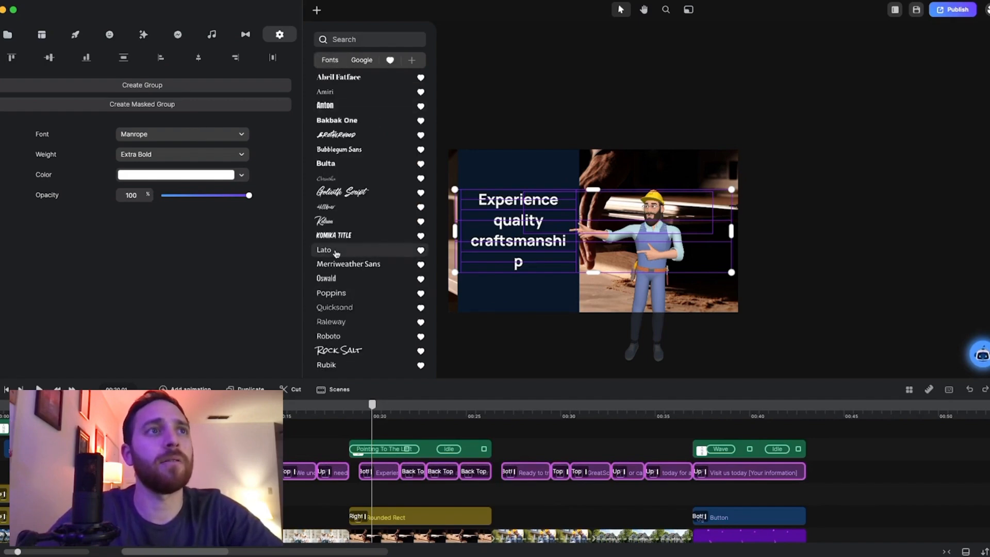
{"action": "left_click", "coordinate": [324, 250]}
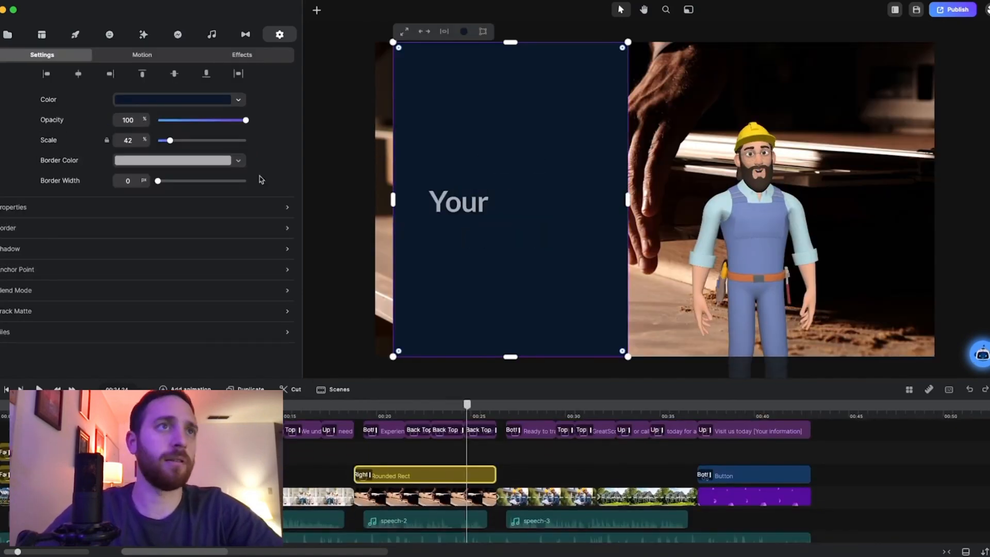
{"action": "left_click", "coordinate": [179, 160]}
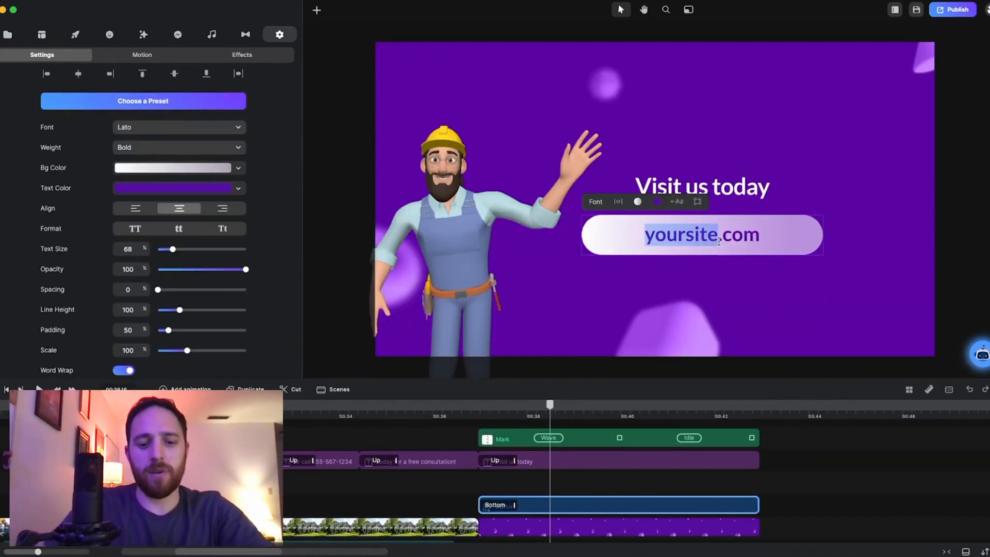
Replace 'yoursite' in the closing button with GreatScottContracting, giving GreatScottContracting.com
{"action": "type", "text": "GreatScott"}
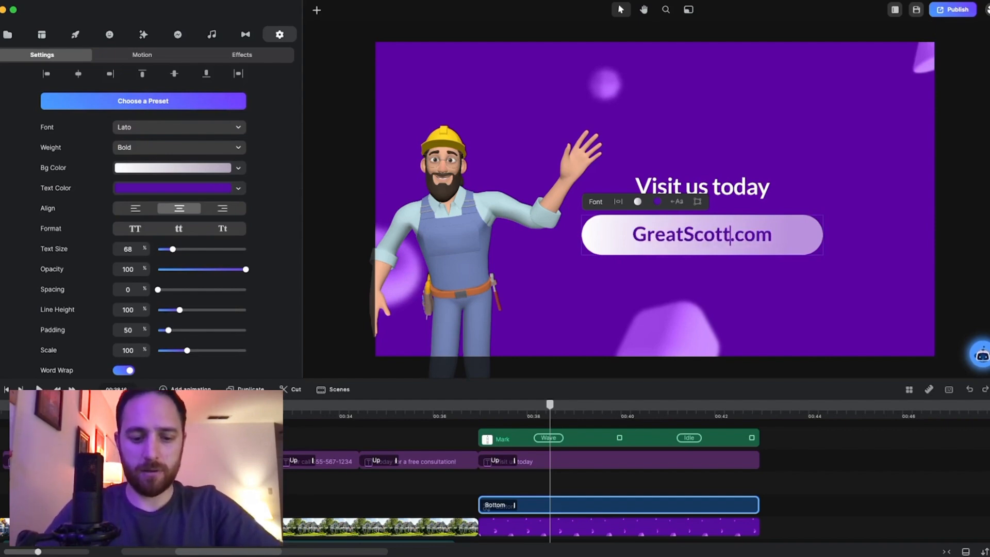
{"action": "type", "text": "Contrad"}
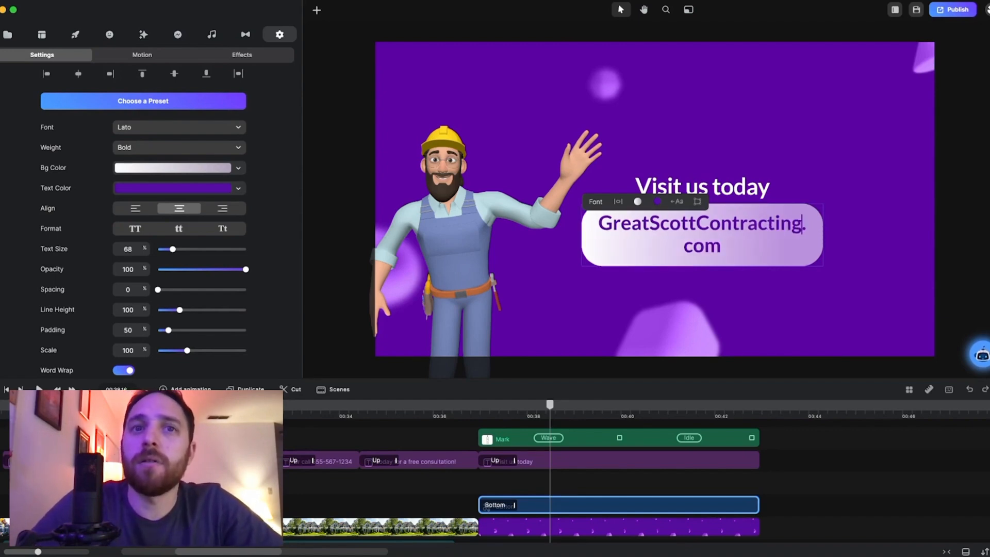
{"action": "mouse_move", "coordinate": [627, 245]}
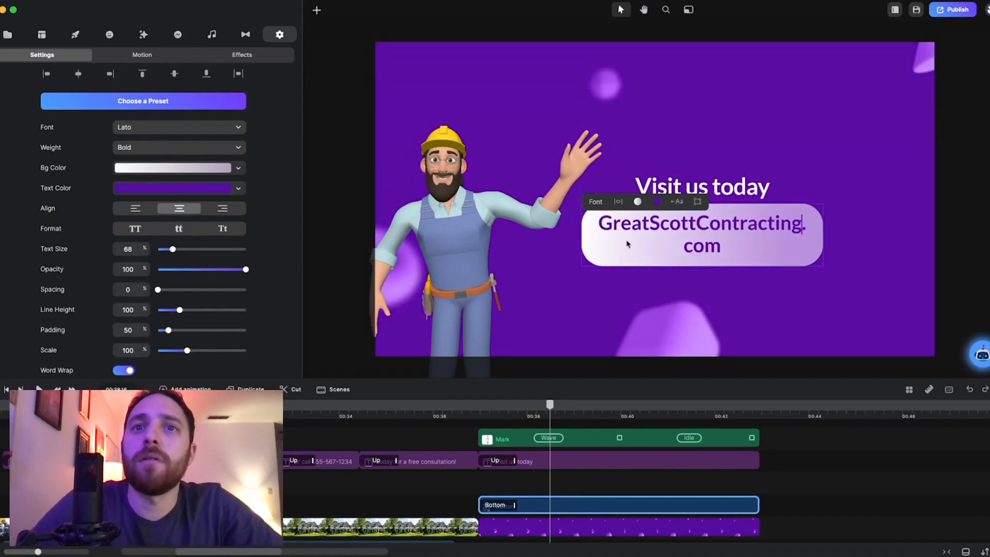
{"action": "left_click", "coordinate": [279, 34]}
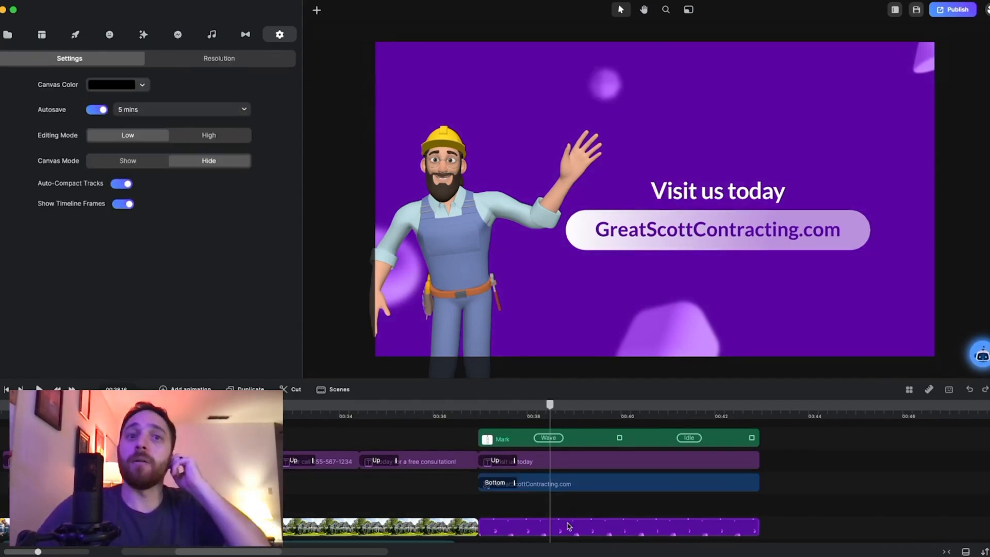
Add a rectangle to the closing scene and size it to cover the full frame
{"action": "left_click", "coordinate": [619, 526]}
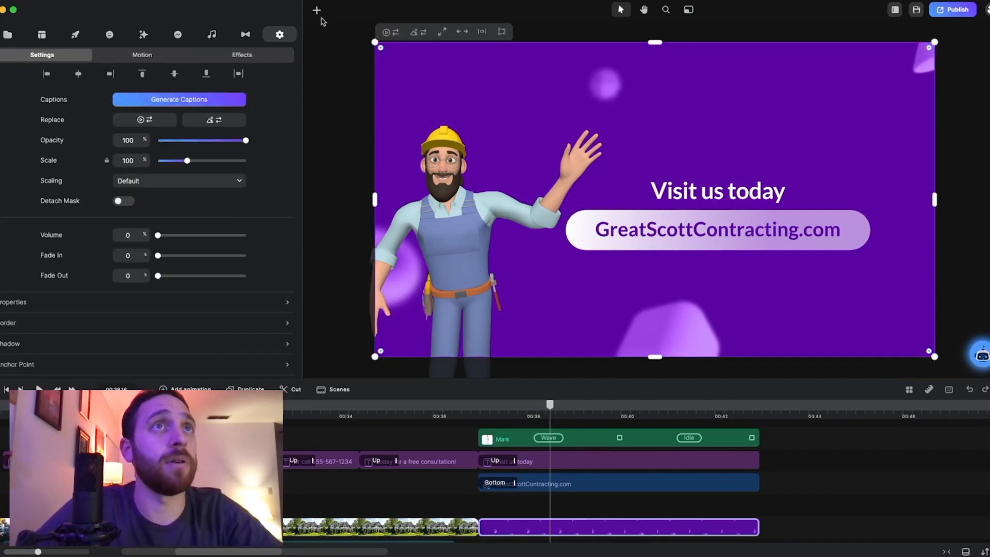
{"action": "left_click", "coordinate": [316, 11]}
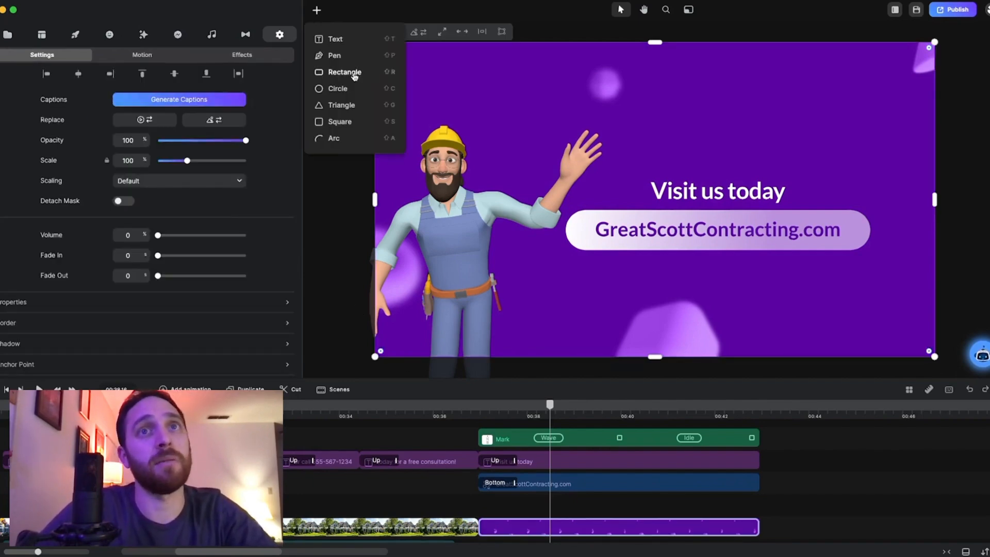
{"action": "left_click", "coordinate": [344, 71]}
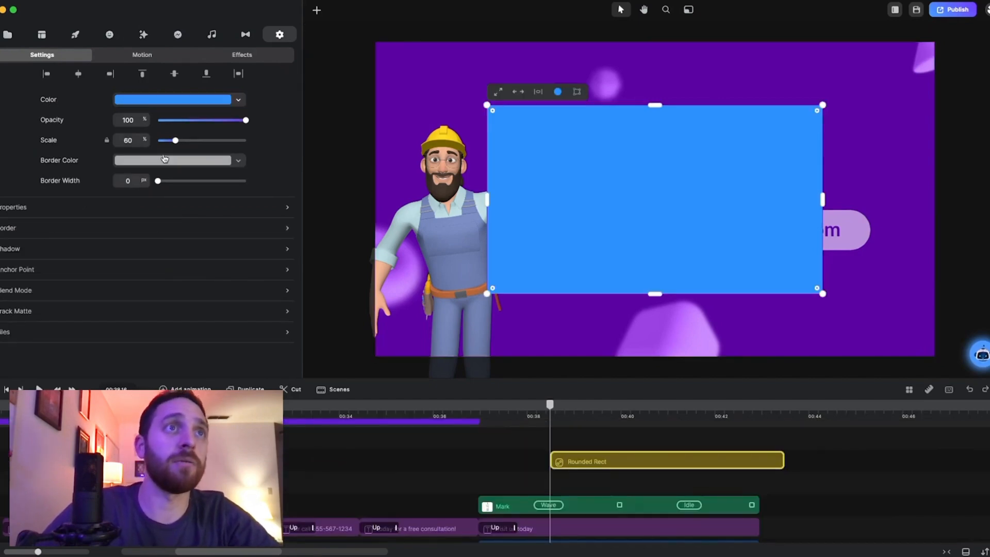
{"action": "left_click_drag", "start_coordinate": [167, 140], "coordinate": [203, 140]}
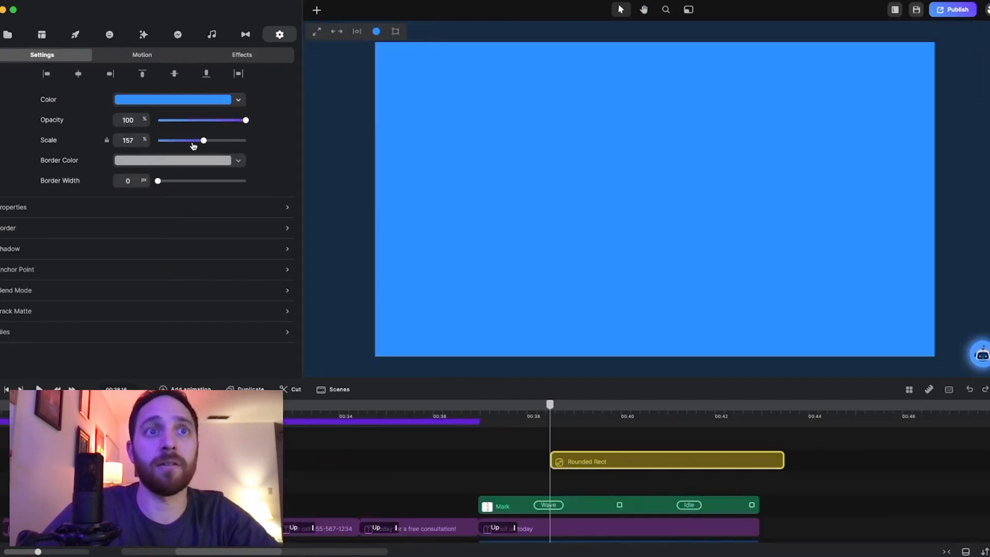
{"action": "left_click_drag", "start_coordinate": [203, 141], "coordinate": [185, 140]}
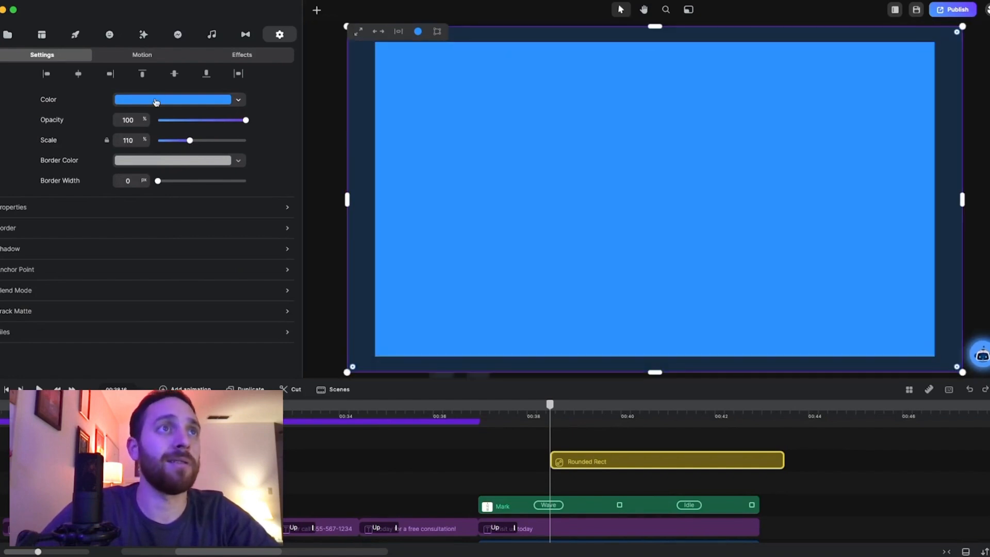
Fill the rectangle dark navy and set its blend mode to Hue, tinting the scene blue
{"action": "left_click", "coordinate": [171, 99]}
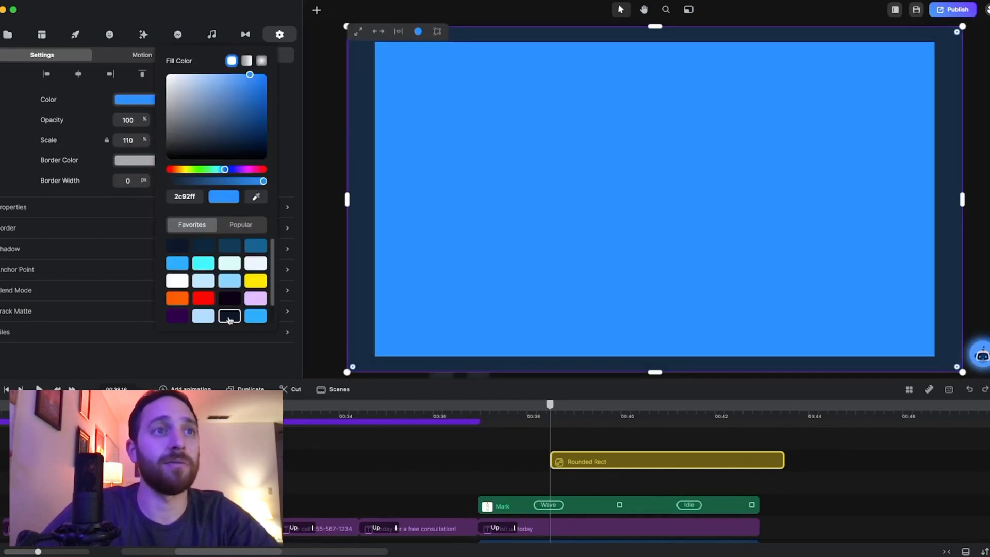
{"action": "left_click", "coordinate": [229, 315]}
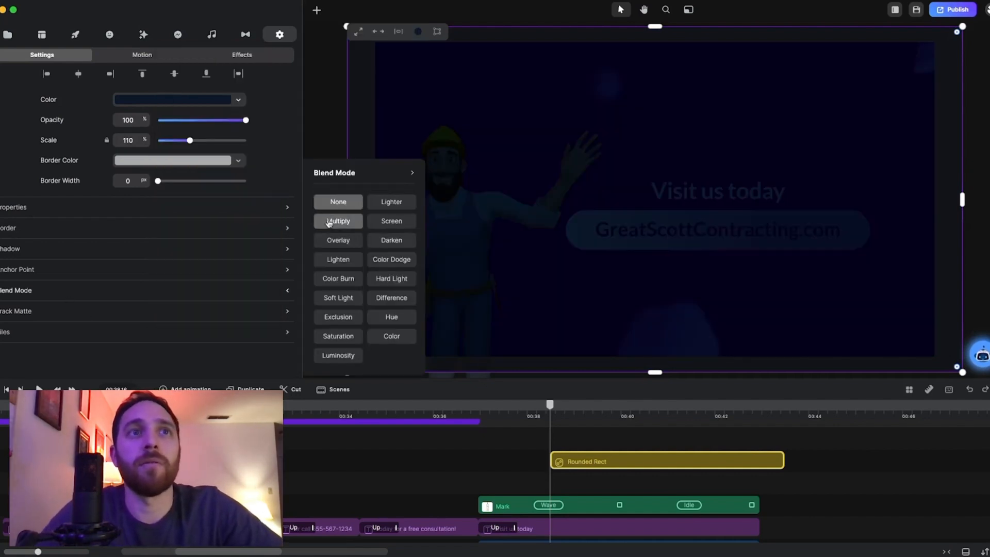
{"action": "left_click", "coordinate": [390, 240]}
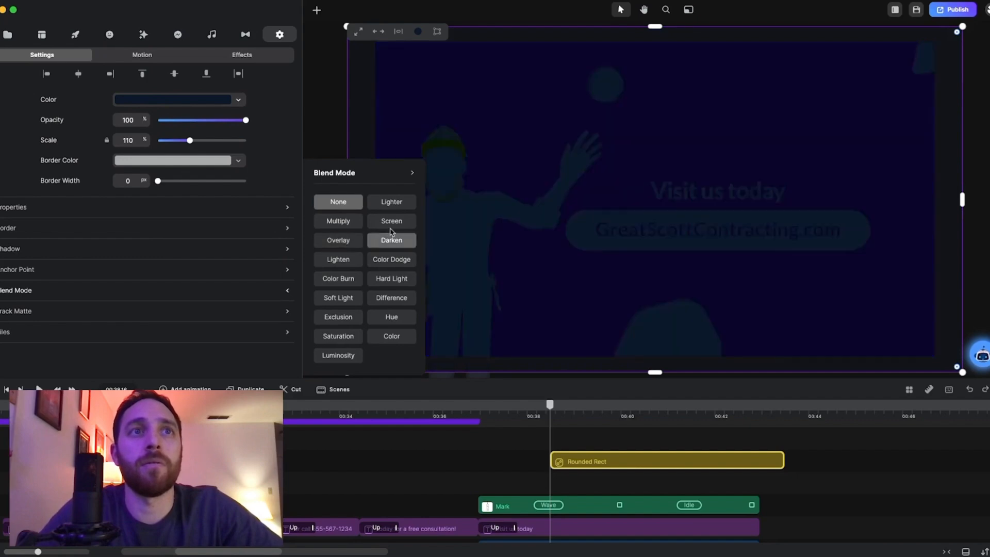
{"action": "left_click", "coordinate": [391, 316]}
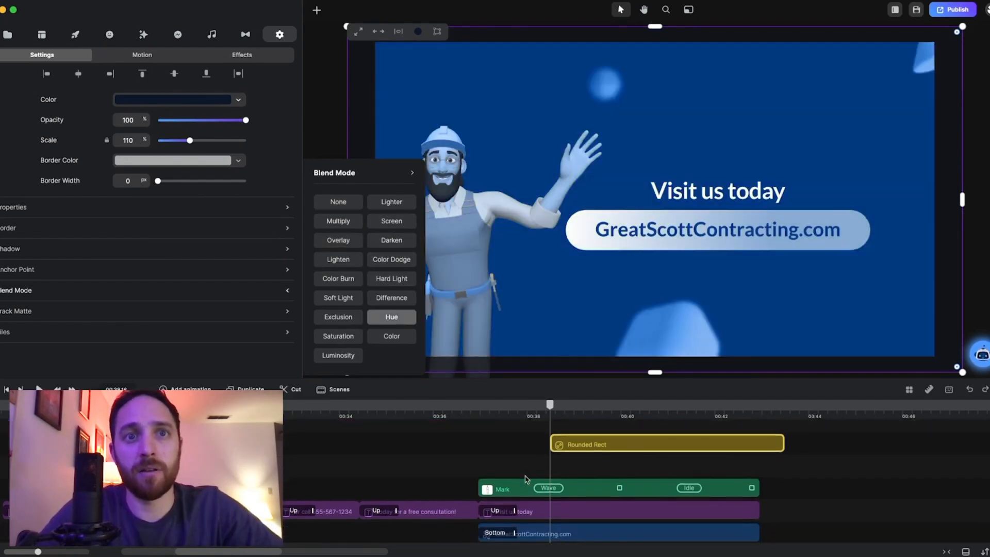
{"action": "left_click", "coordinate": [278, 34]}
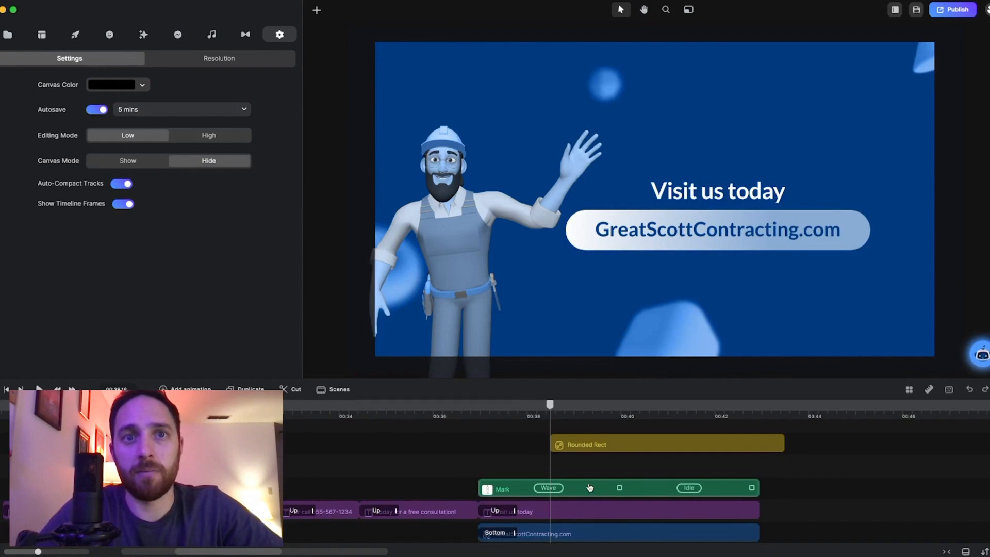
Select the waving contractor and open his colour customisation options
{"action": "left_click", "coordinate": [619, 488]}
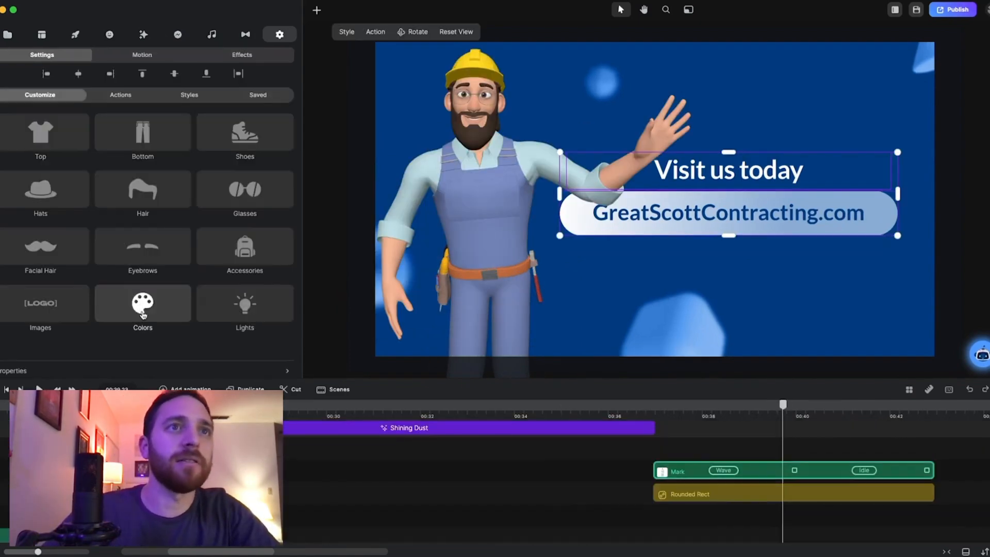
{"action": "left_click", "coordinate": [142, 303]}
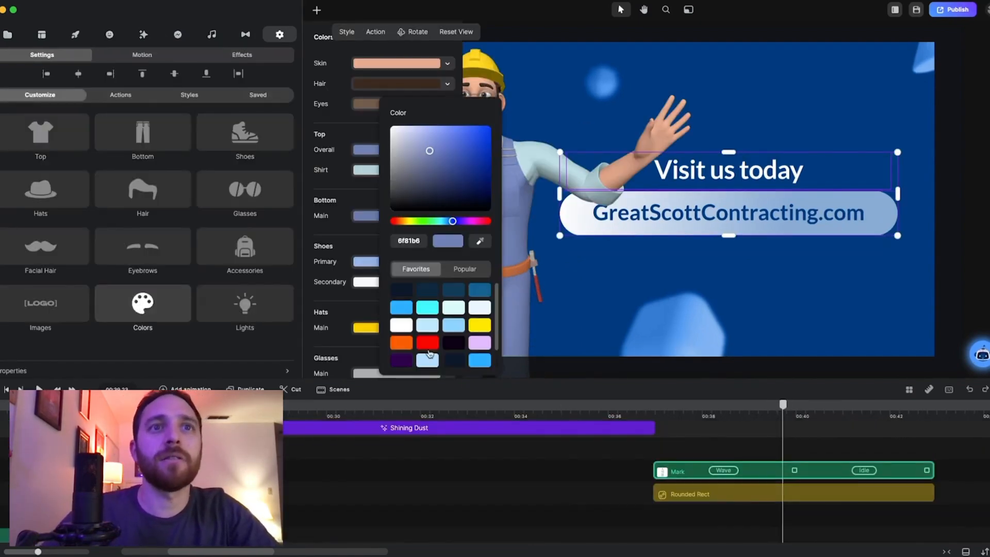